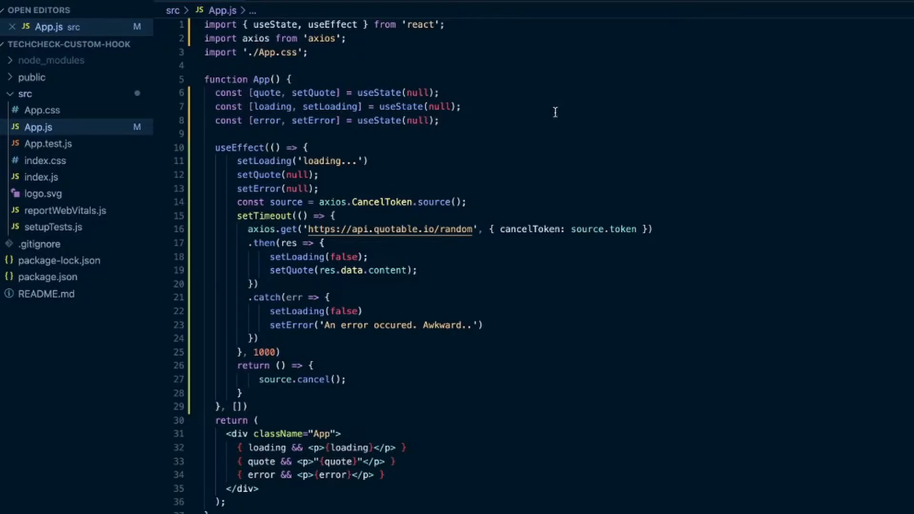
pyautogui.moveTo(476, 127)
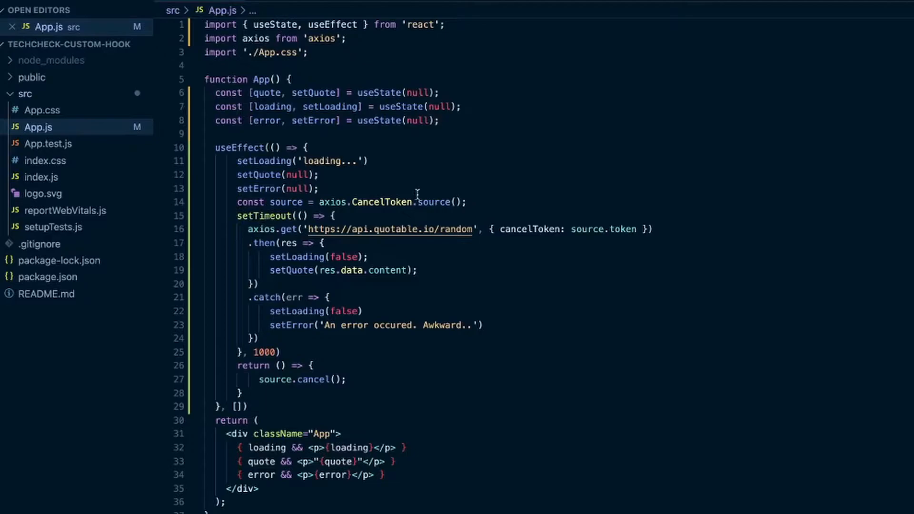
pyautogui.moveTo(468, 290)
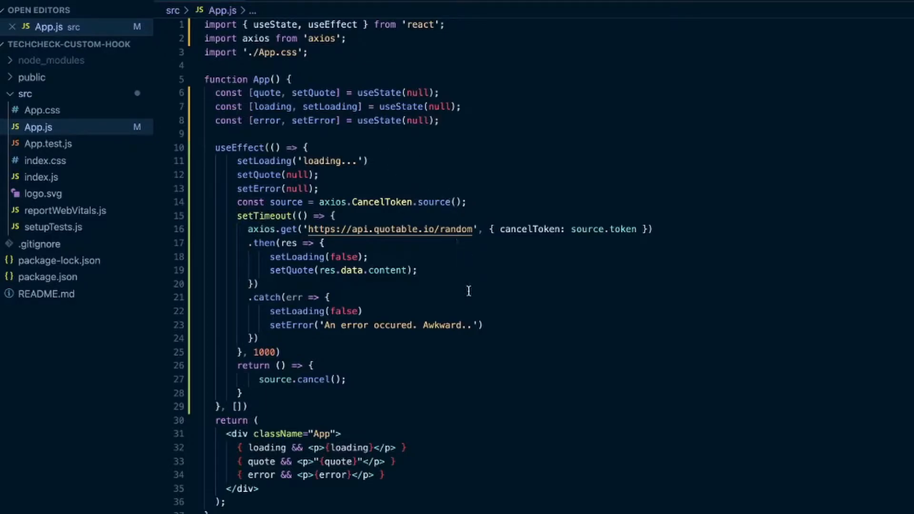
pyautogui.moveTo(503, 286)
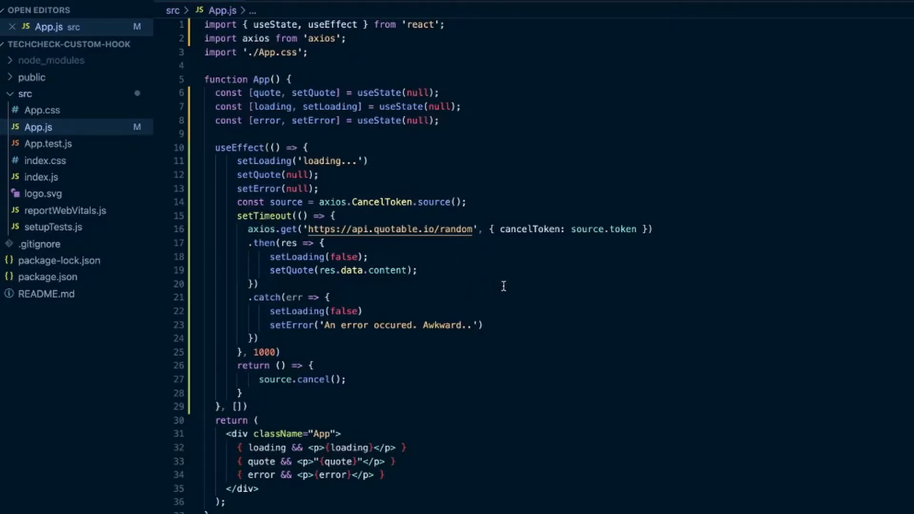
pyautogui.moveTo(439, 233)
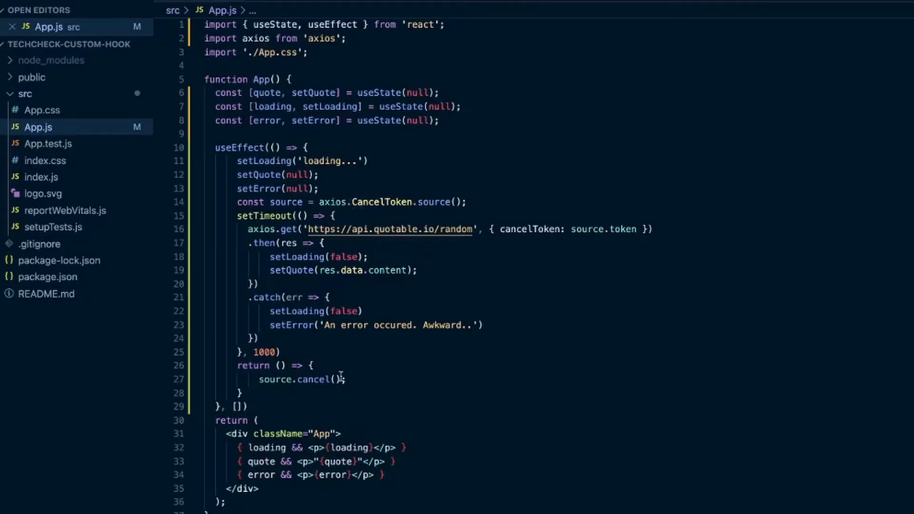
pyautogui.moveTo(375, 390)
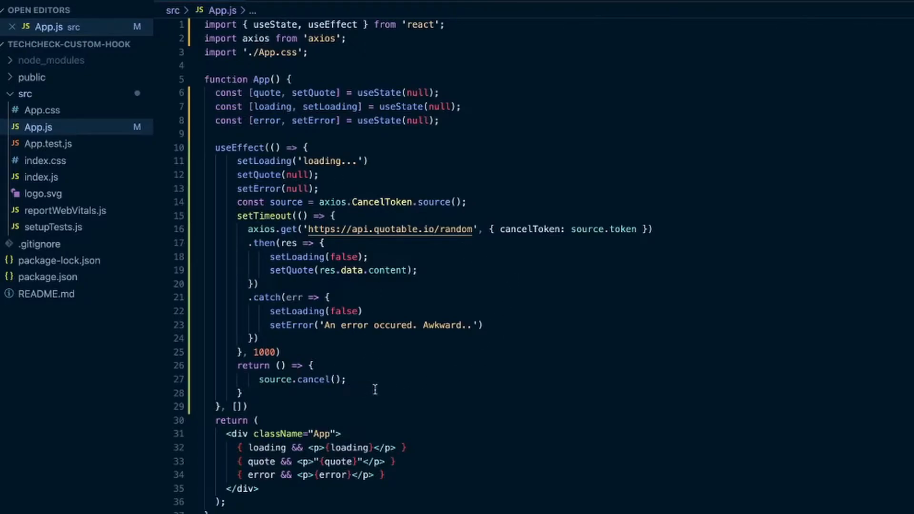
pyautogui.moveTo(380, 385)
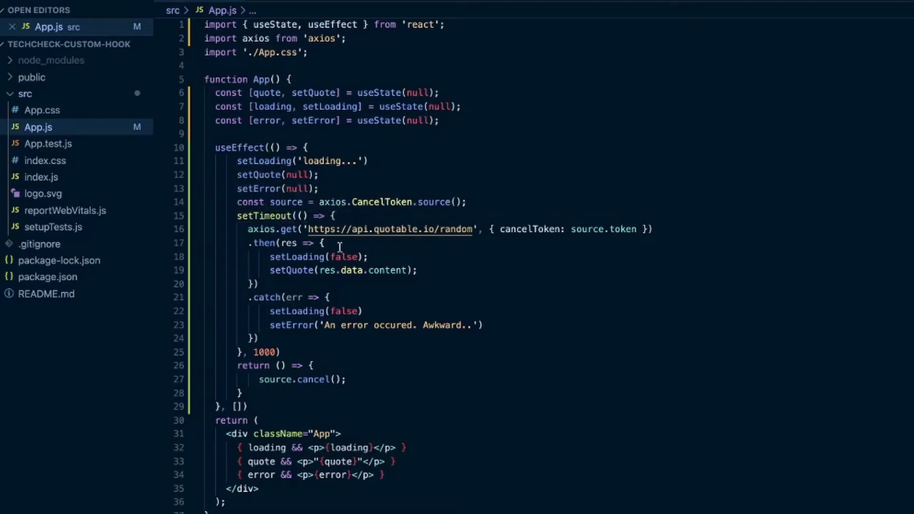
pyautogui.moveTo(290, 351)
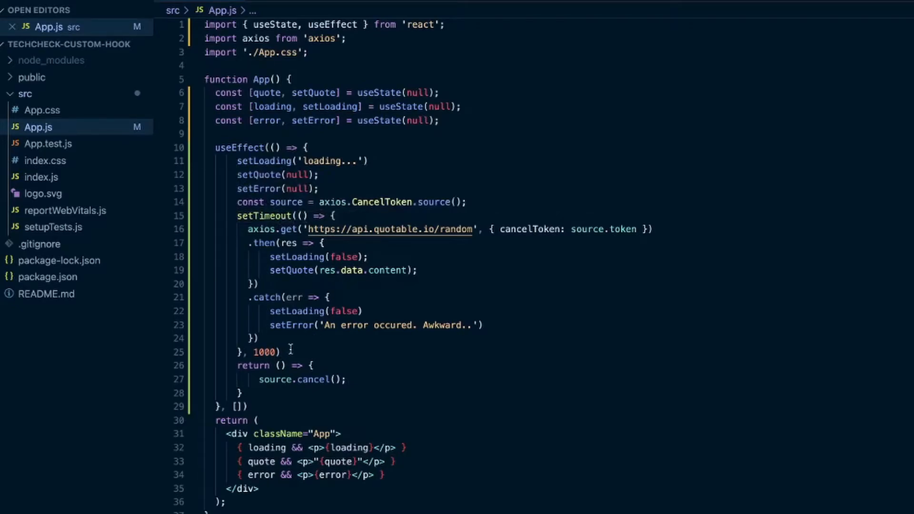
pyautogui.moveTo(335, 350)
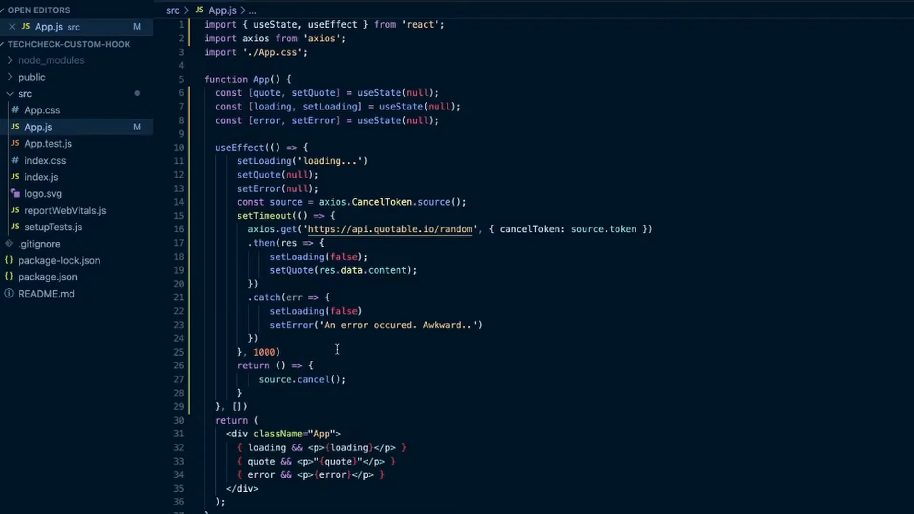
pyautogui.moveTo(392, 366)
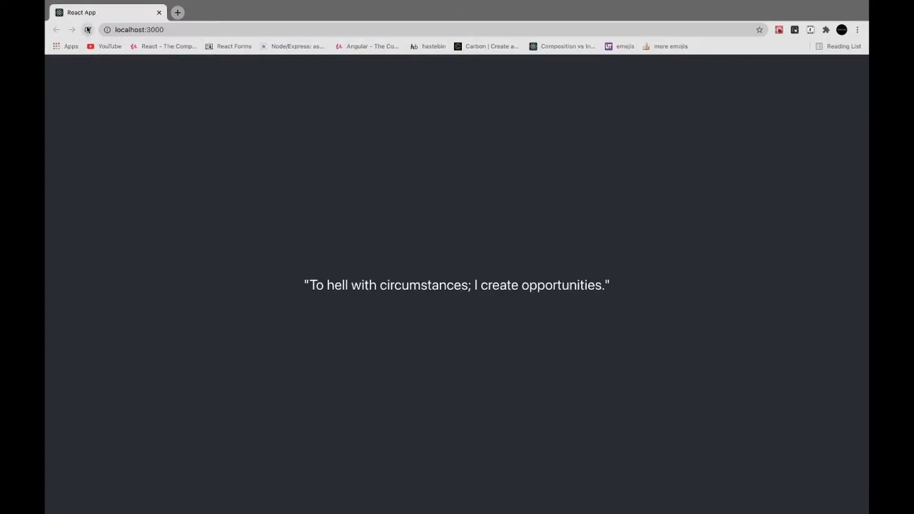
# Bring up the context menu for the src folder in the Explorer sidebar
pyautogui.click(87, 29)
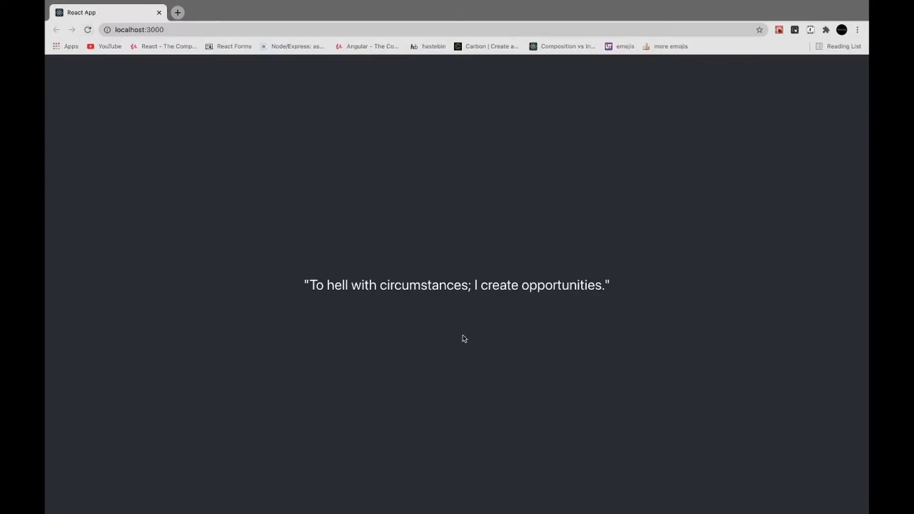
pyautogui.moveTo(613, 313)
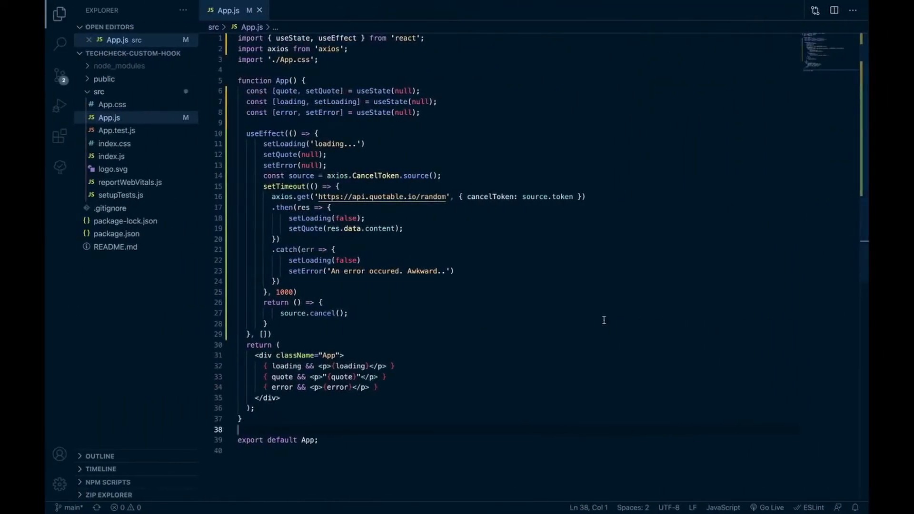
pyautogui.moveTo(460, 197)
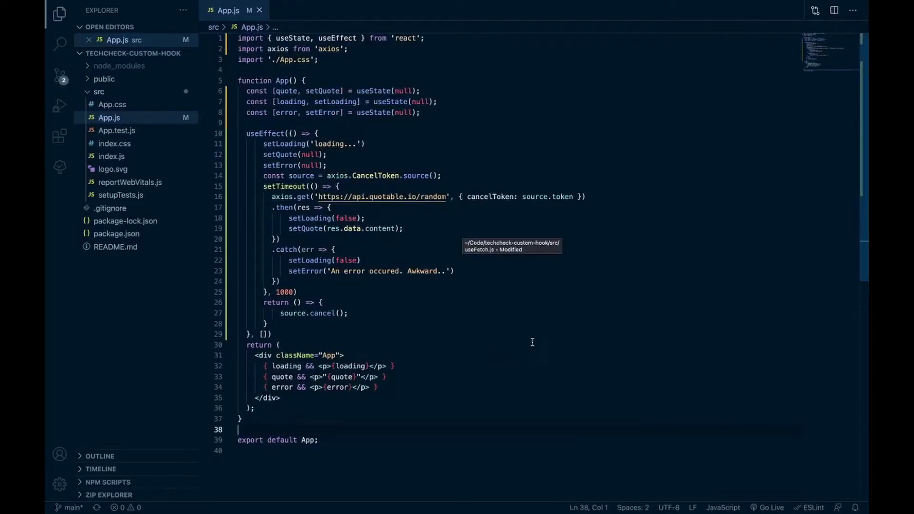
pyautogui.moveTo(498, 335)
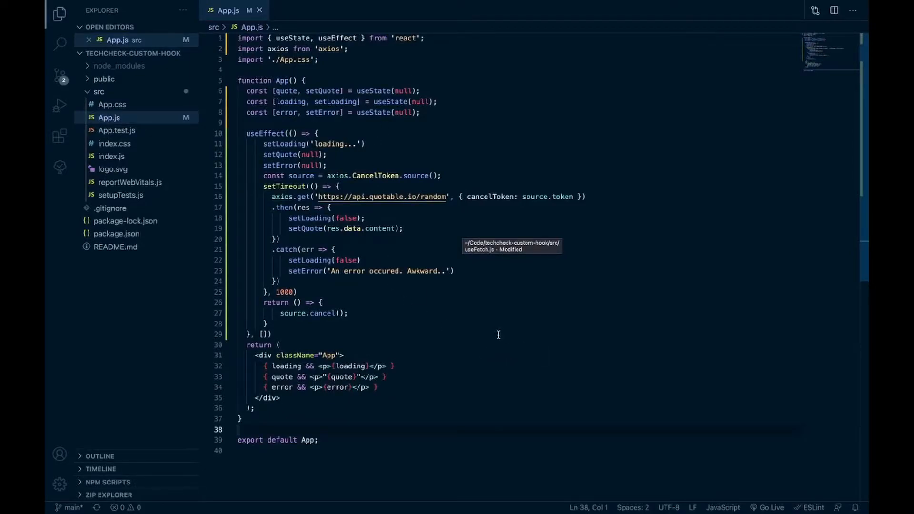
pyautogui.moveTo(422, 317)
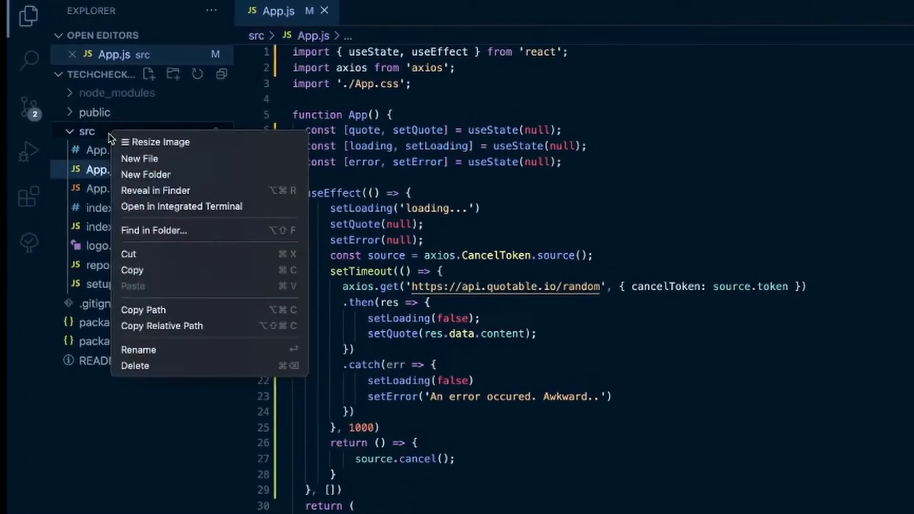
# Add a new file named useFetch.js inside the src folder
pyautogui.click(139, 159)
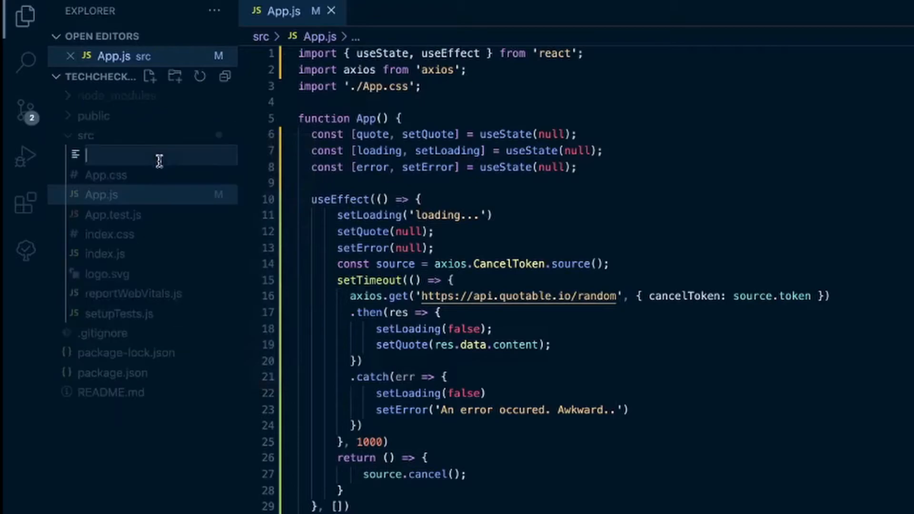
pyautogui.write('ud')
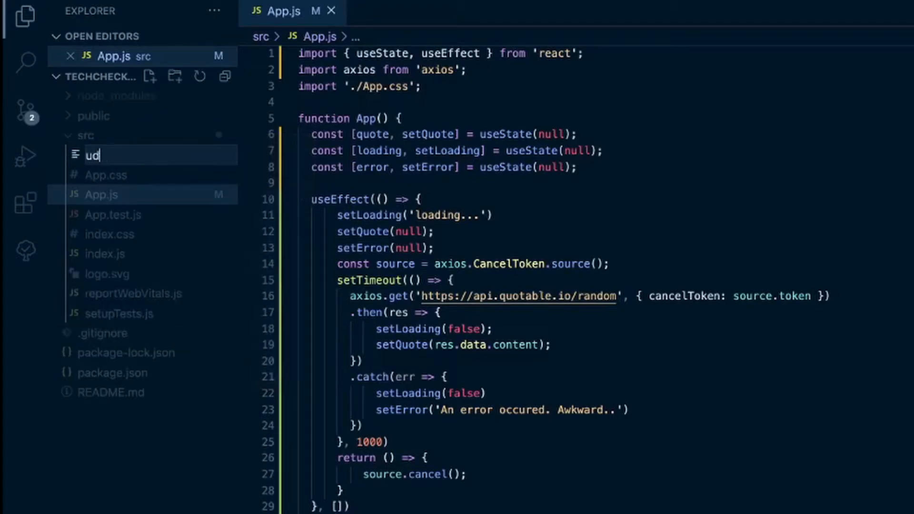
pyautogui.write('useFetch')
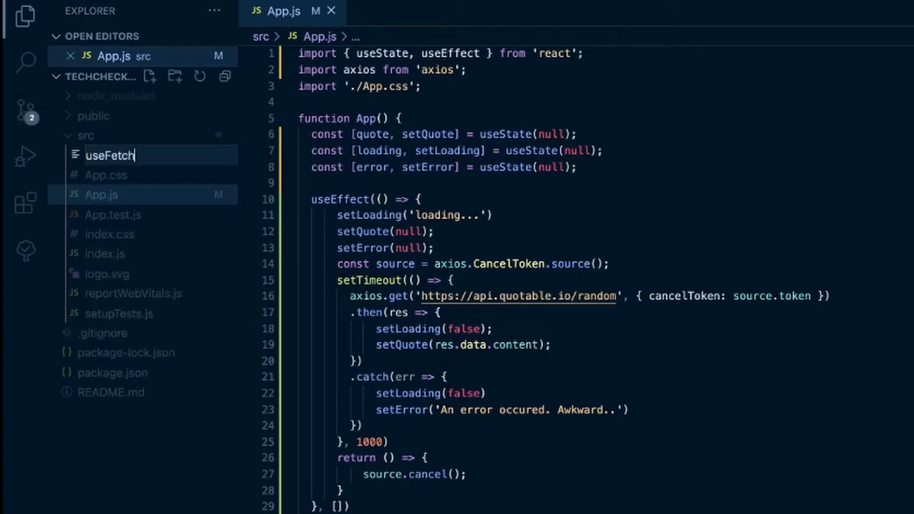
pyautogui.write('.js')
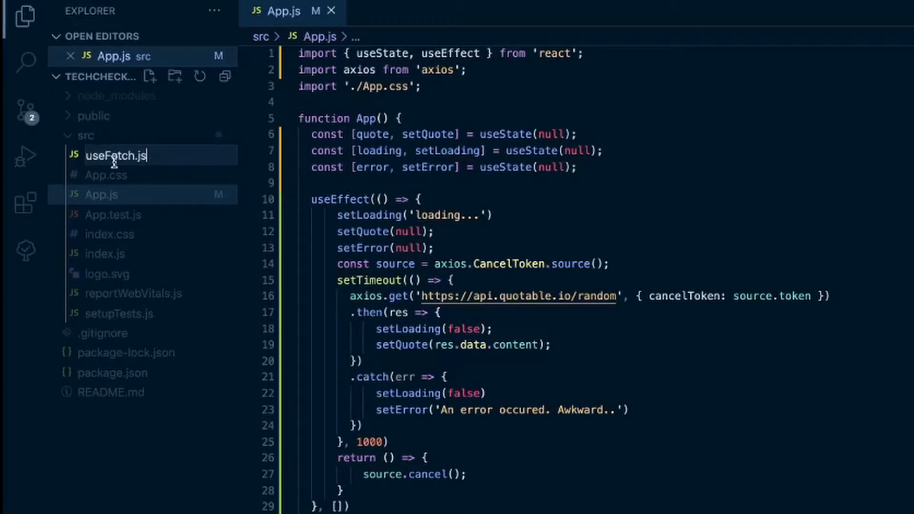
pyautogui.moveTo(103, 173)
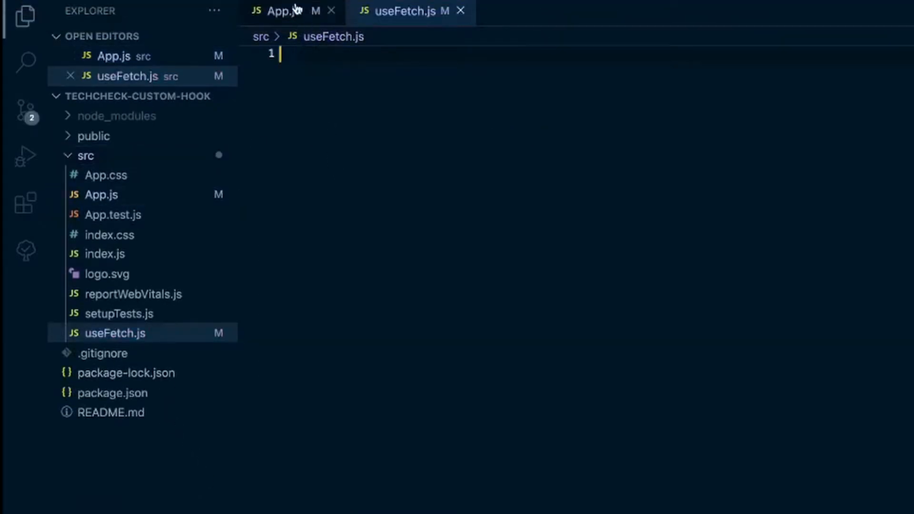
# Paste App.js's react and axios imports, useState hooks and useEffect into useFetch.js
pyautogui.click(281, 11)
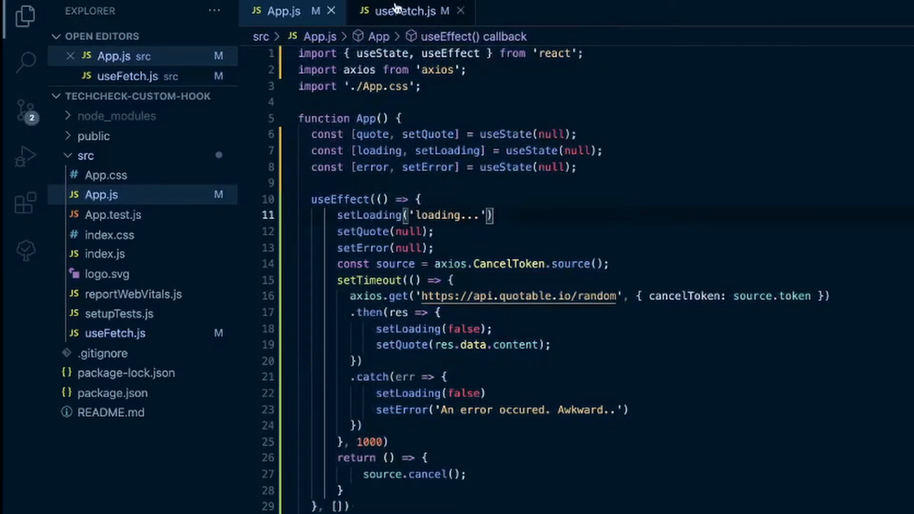
pyautogui.click(403, 11)
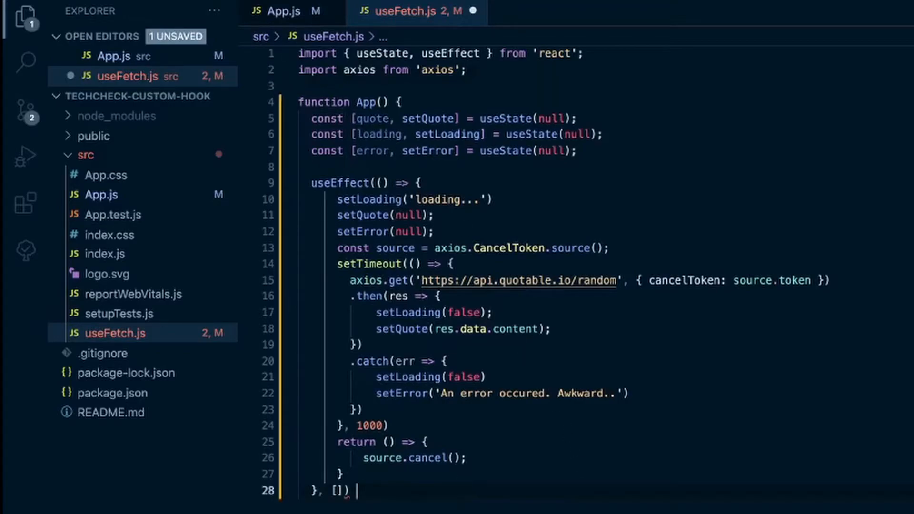
pyautogui.press('enter')
pyautogui.write('}')
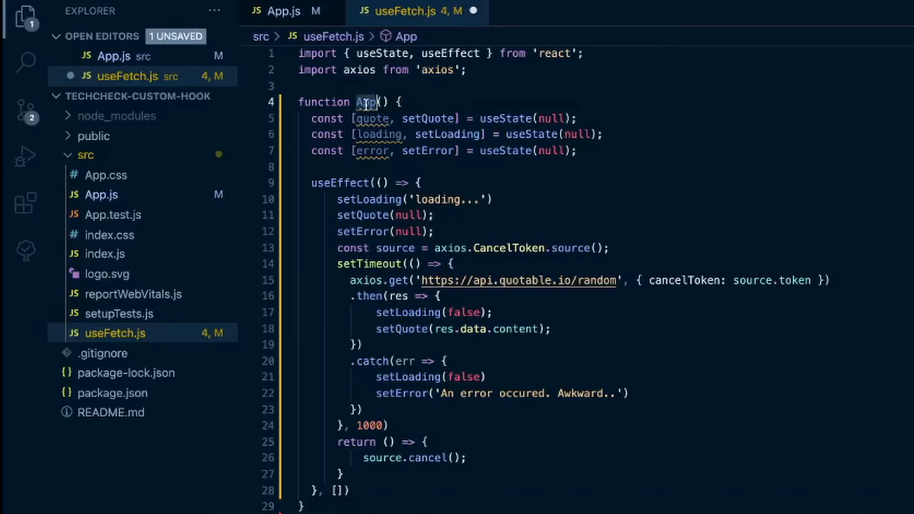
# Wrap the copied code in a useFetch function taking url, and make axios.get fetch url
pyautogui.write('useF')
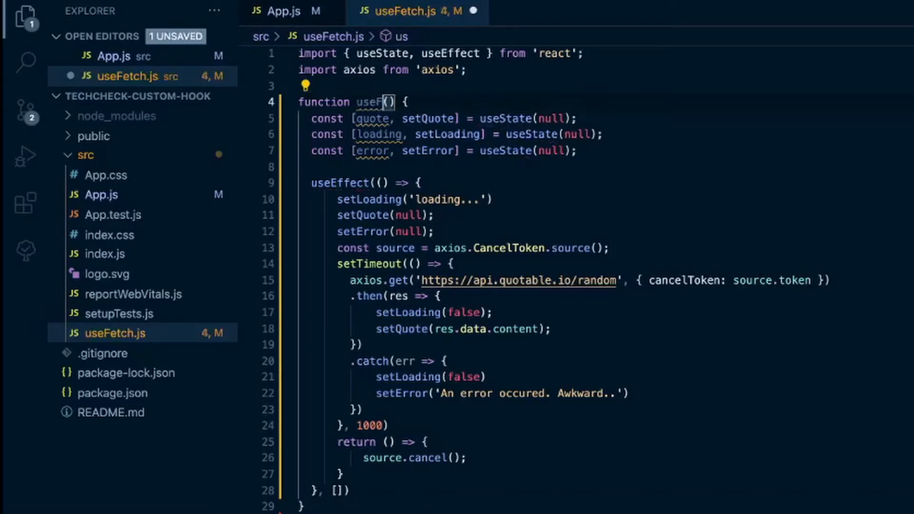
pyautogui.write('etch')
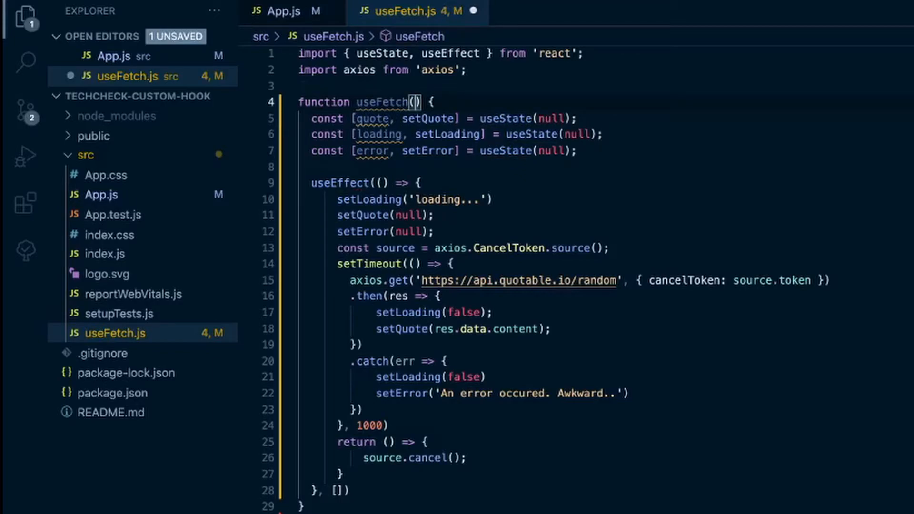
pyautogui.write('url')
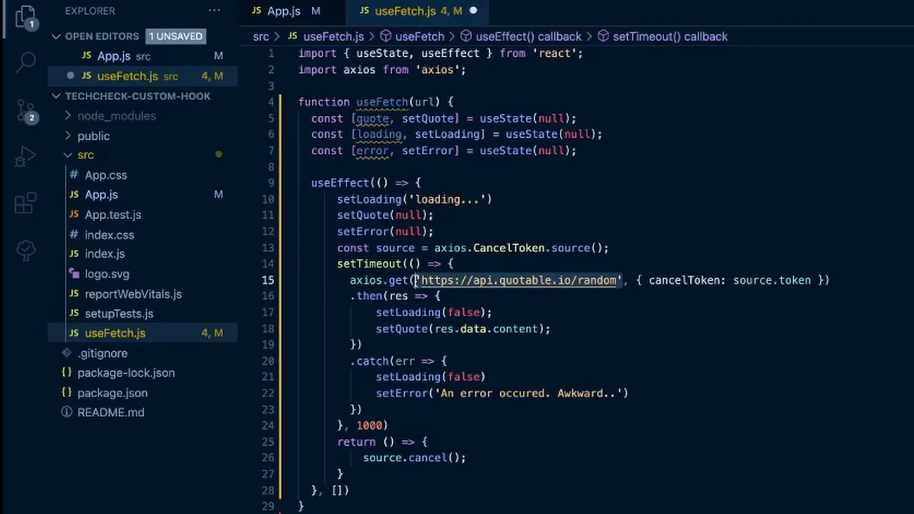
pyautogui.write('url')
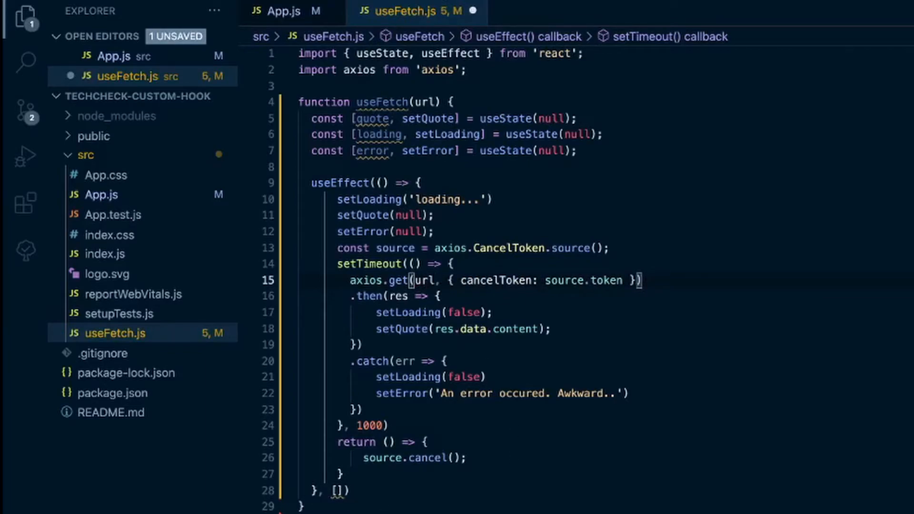
# Add 'export default useFetch' at the end of useFetch.js
pyautogui.scroll(-3)
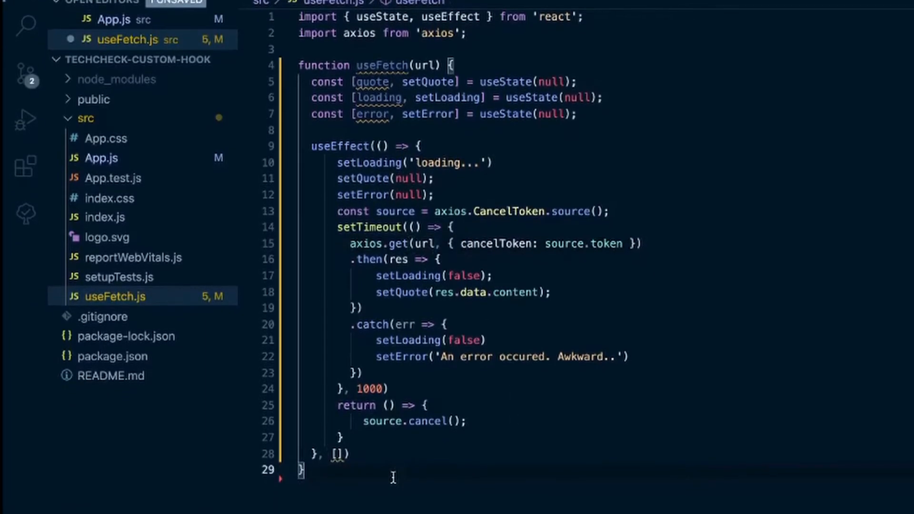
pyautogui.write('e')
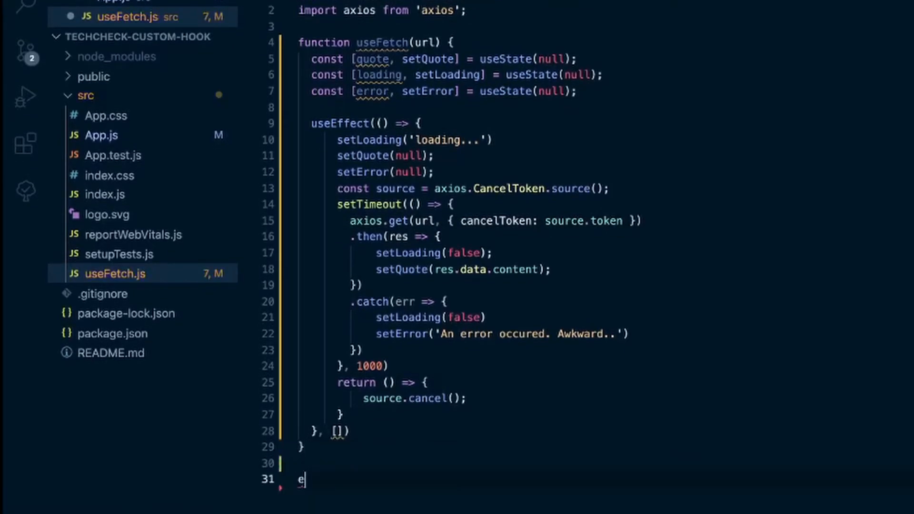
pyautogui.write('xport default useFe')
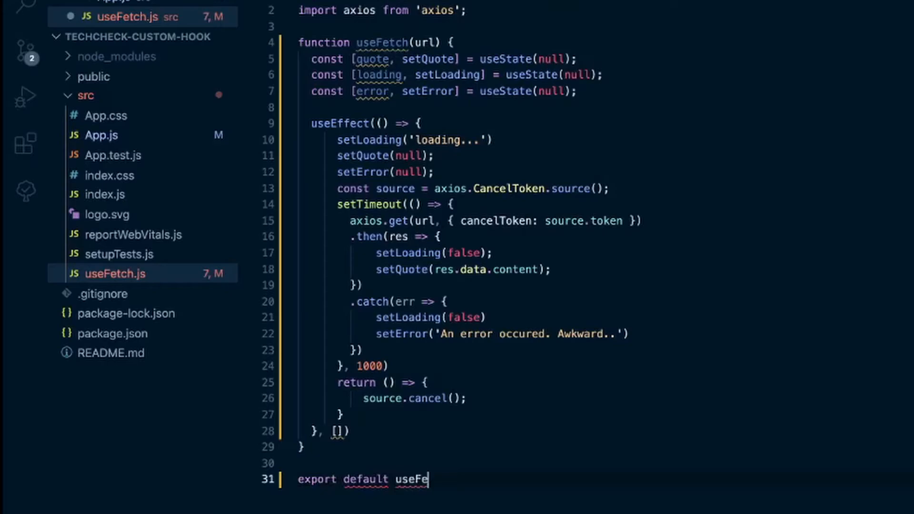
pyautogui.write('tch')
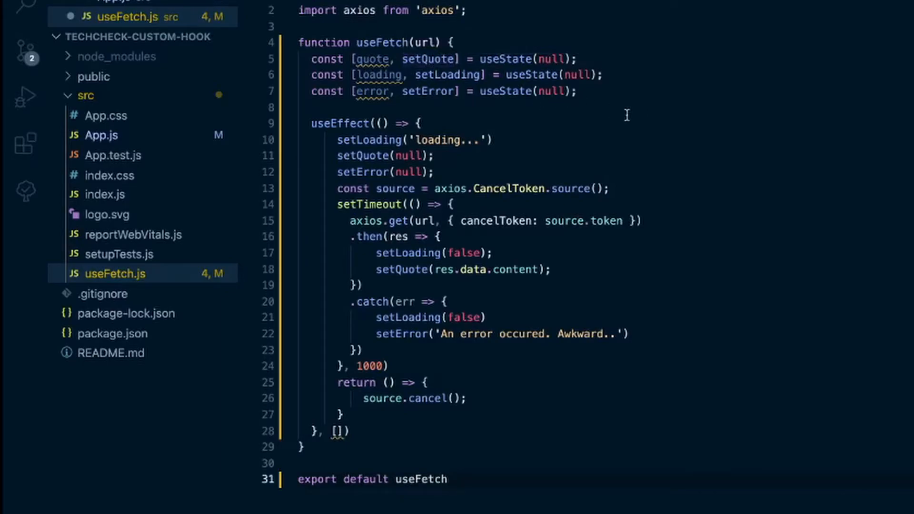
# Rename the quote state to data and every setQuote call to setData
pyautogui.doubleClick(373, 58)
pyautogui.write('data')
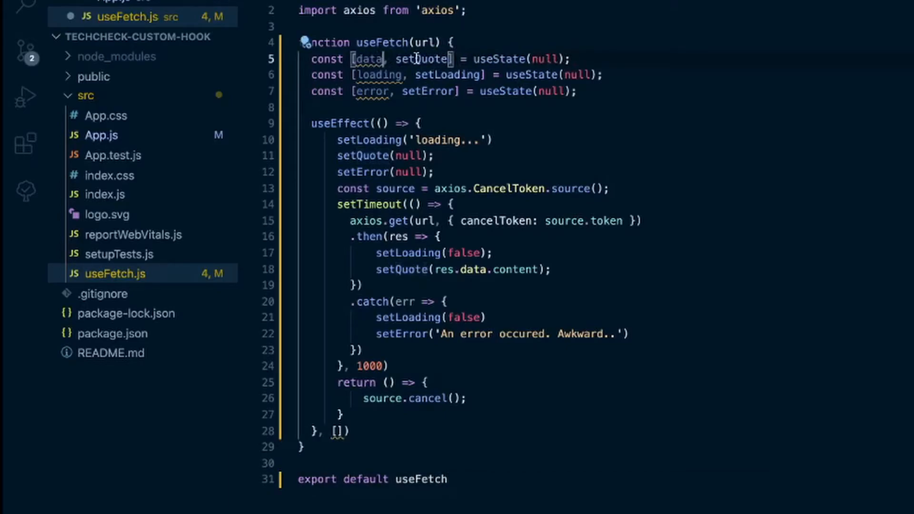
pyautogui.doubleClick(421, 58)
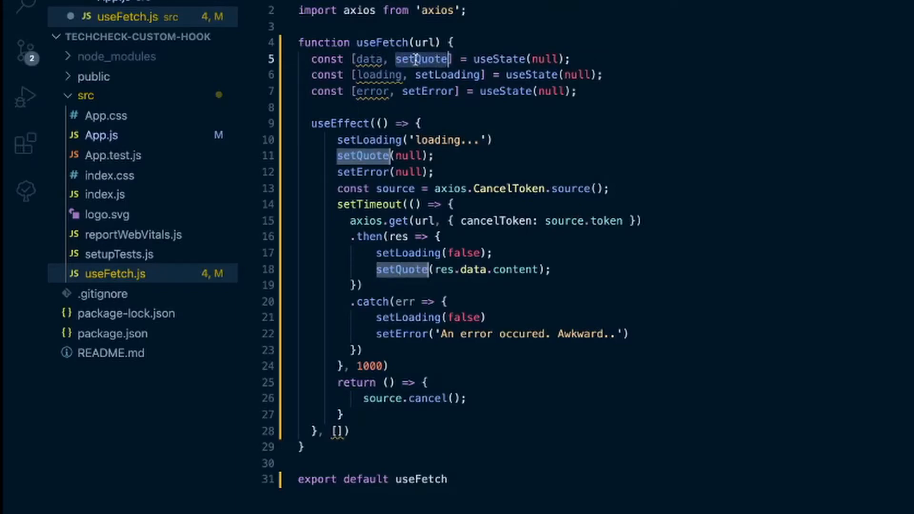
pyautogui.write('setData')
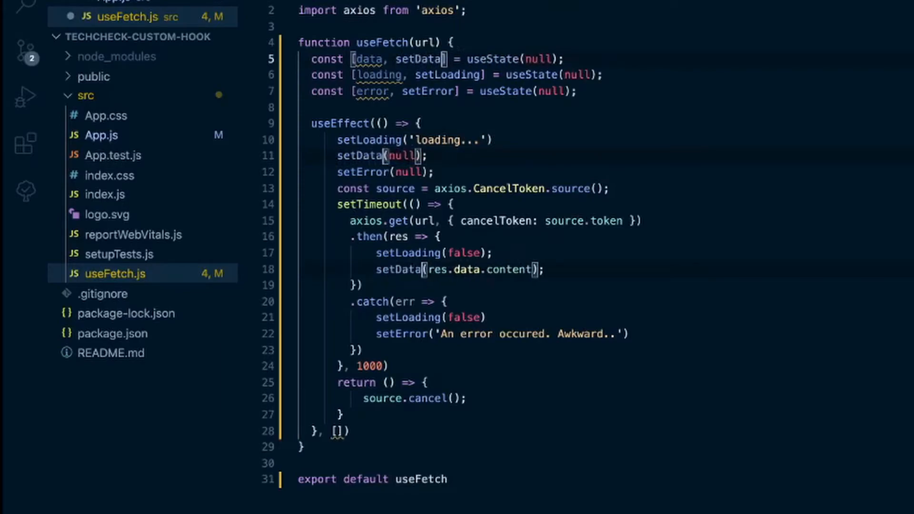
pyautogui.moveTo(696, 124)
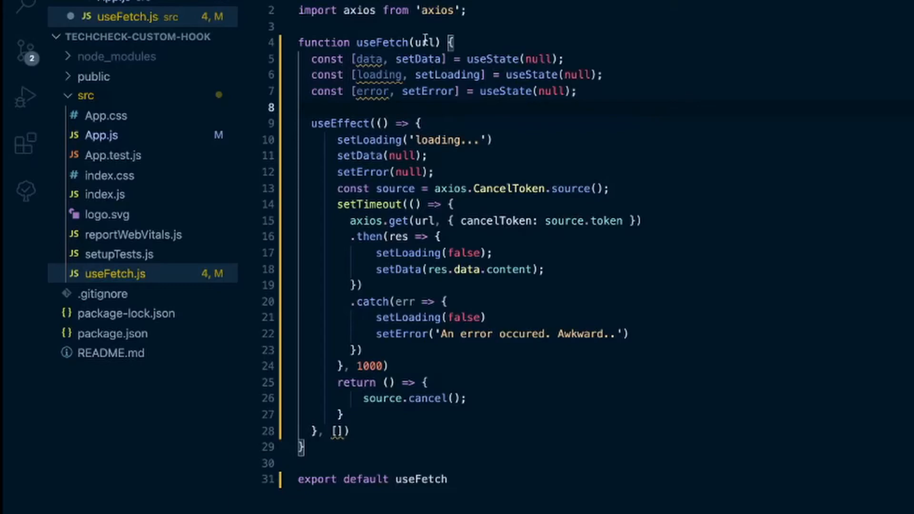
pyautogui.moveTo(332, 437)
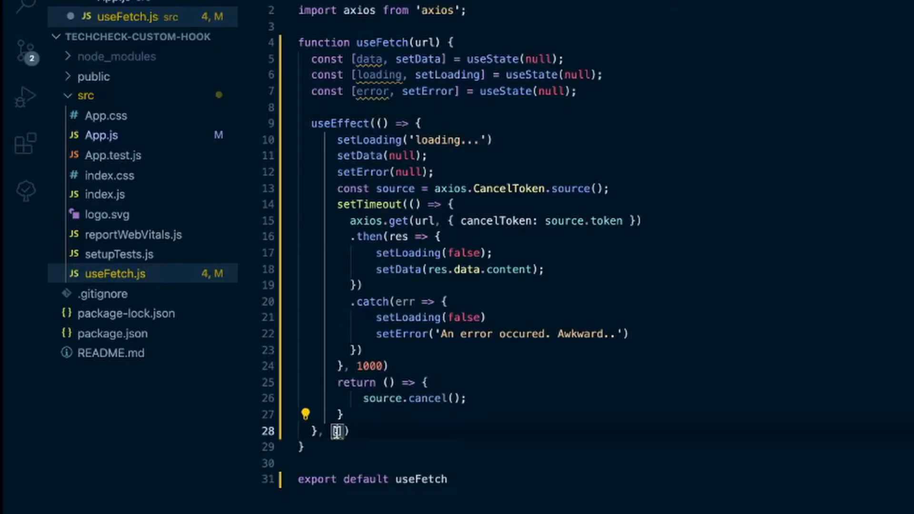
# Put url in the useEffect dependency array in useFetch.js
pyautogui.write('url')
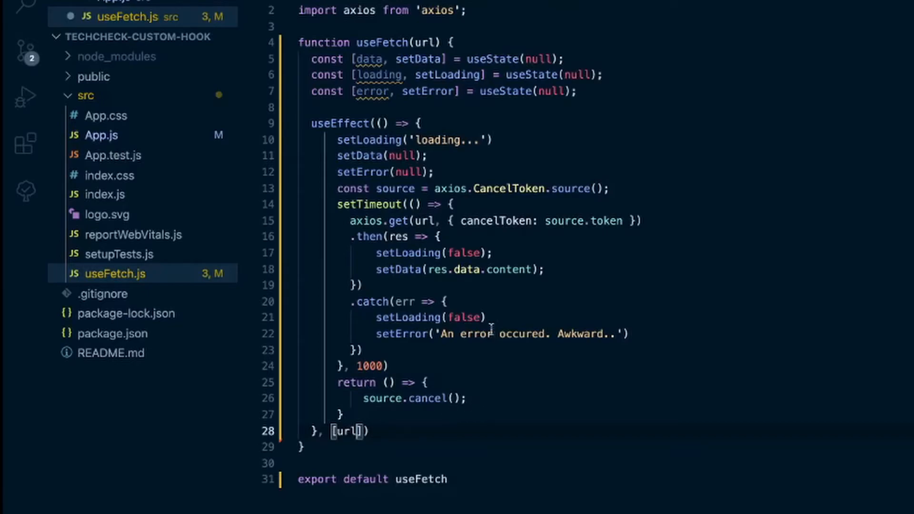
pyautogui.moveTo(389, 272)
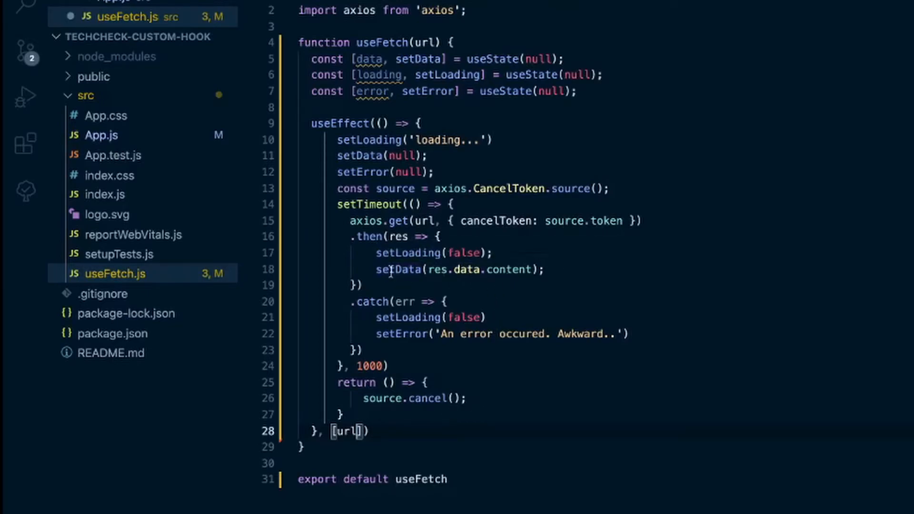
# Add 'res.content && setData(res.content);' inside the .then handler of useFetch
pyautogui.doubleClick(400, 270)
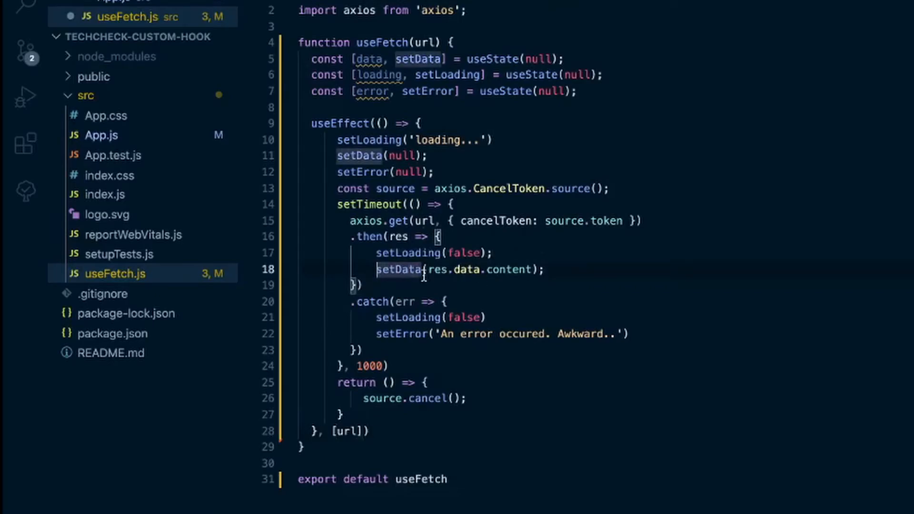
pyautogui.moveTo(424, 220)
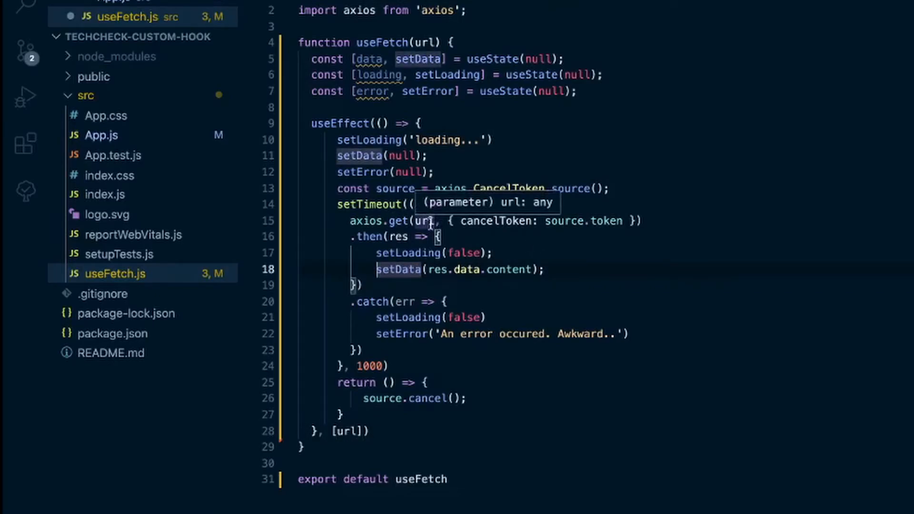
pyautogui.moveTo(472, 293)
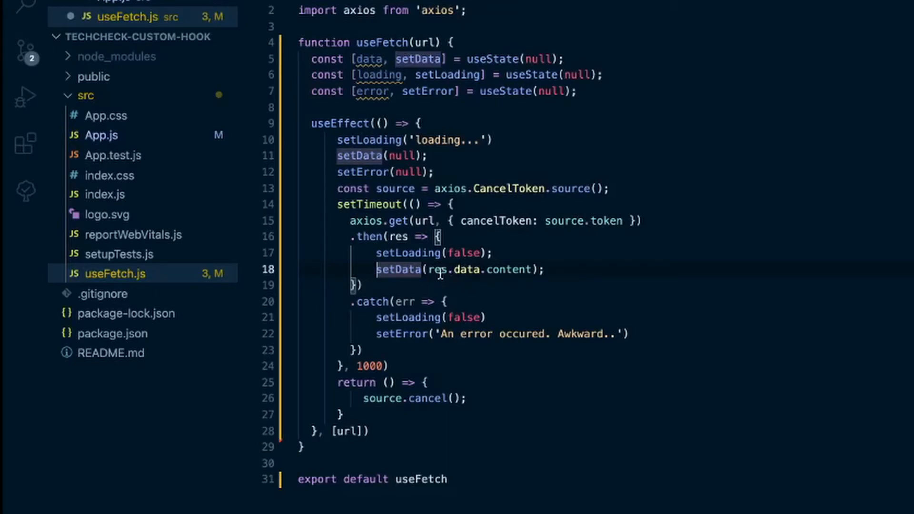
pyautogui.moveTo(524, 301)
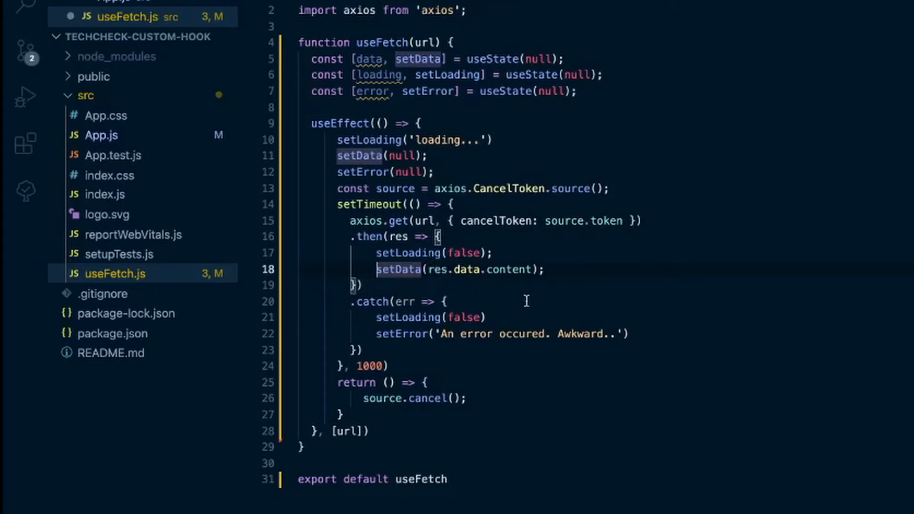
pyautogui.write('res.data.content')
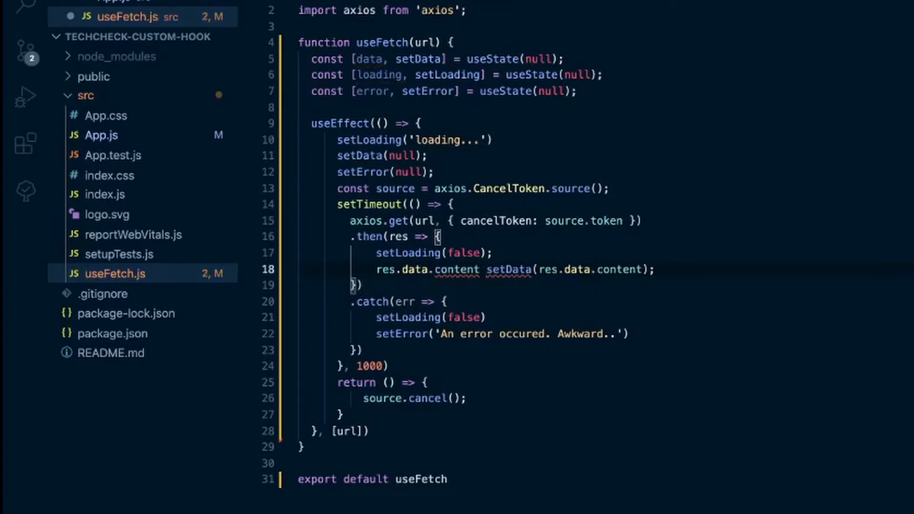
pyautogui.write('&&')
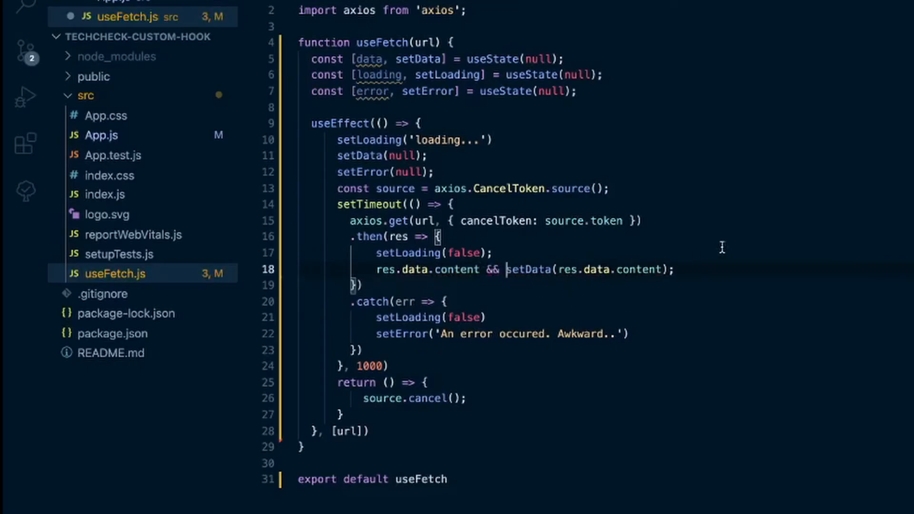
pyautogui.press('Enter')
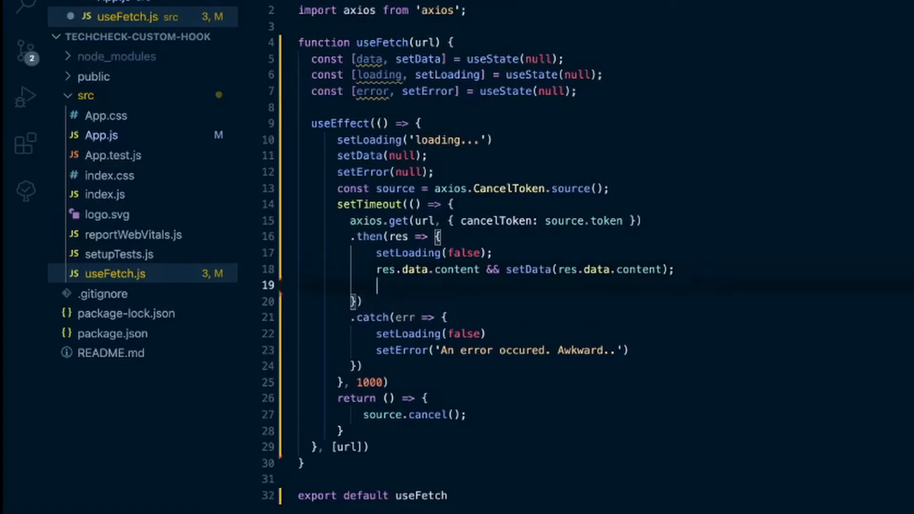
pyautogui.write('res.')
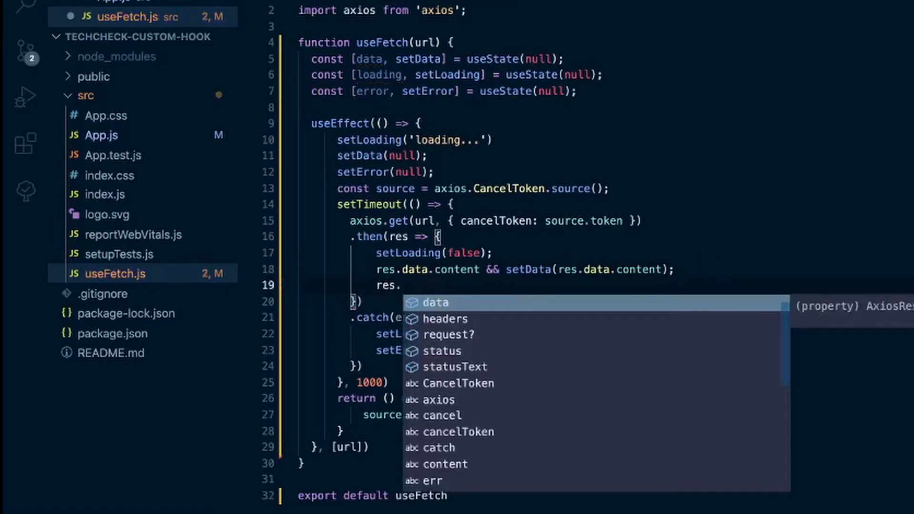
pyautogui.write('content')
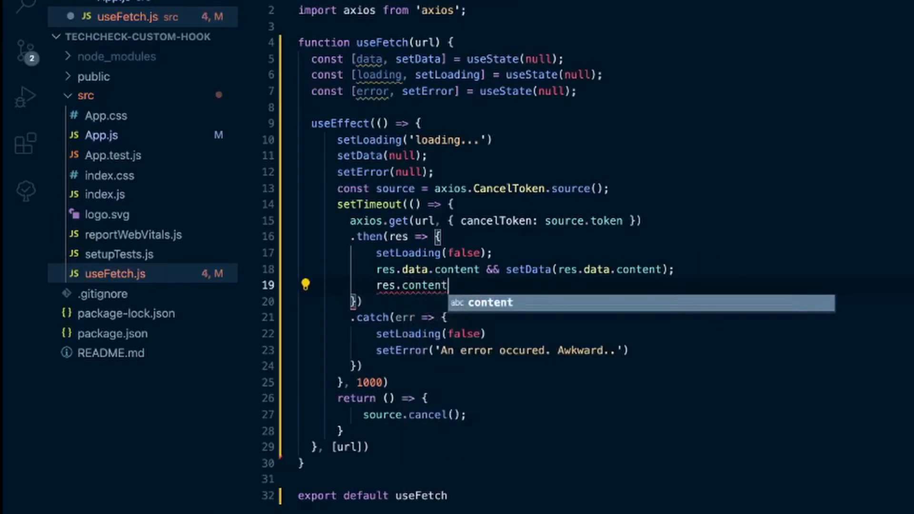
pyautogui.press('Escape')
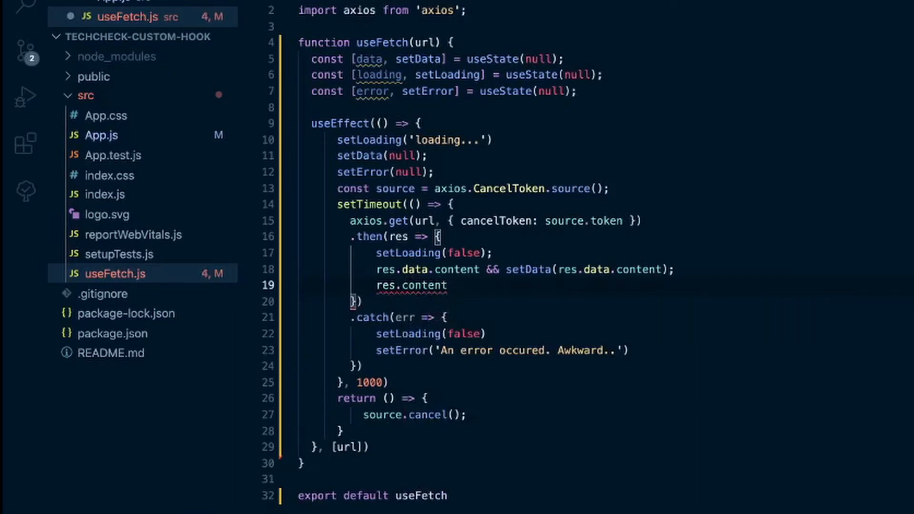
pyautogui.write('&& set')
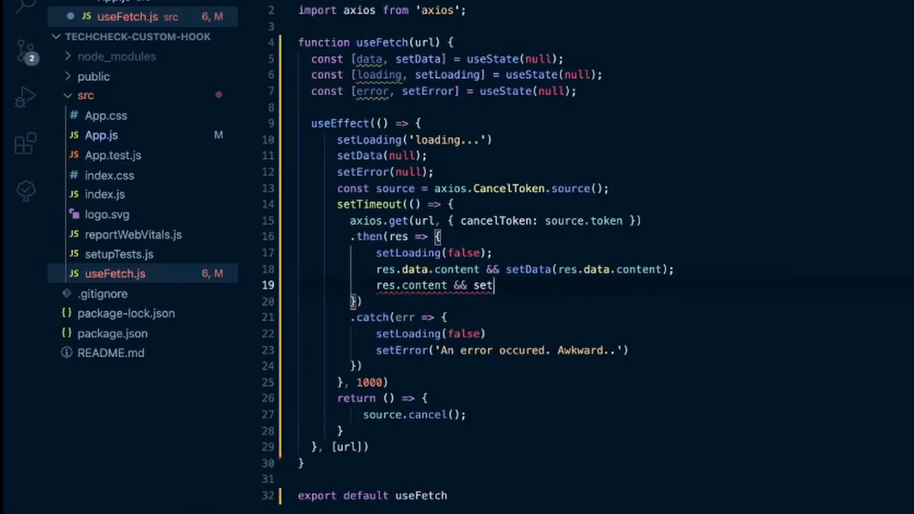
pyautogui.write('Data()')
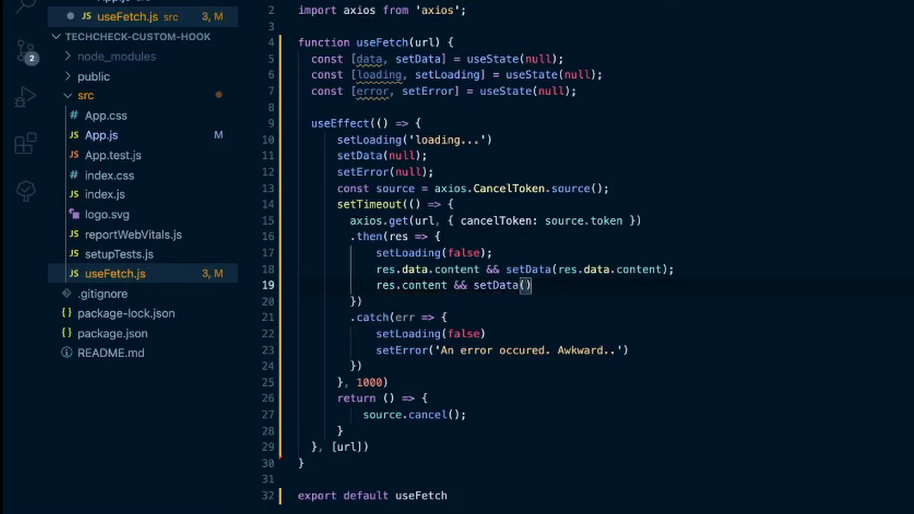
pyautogui.write('res.content')
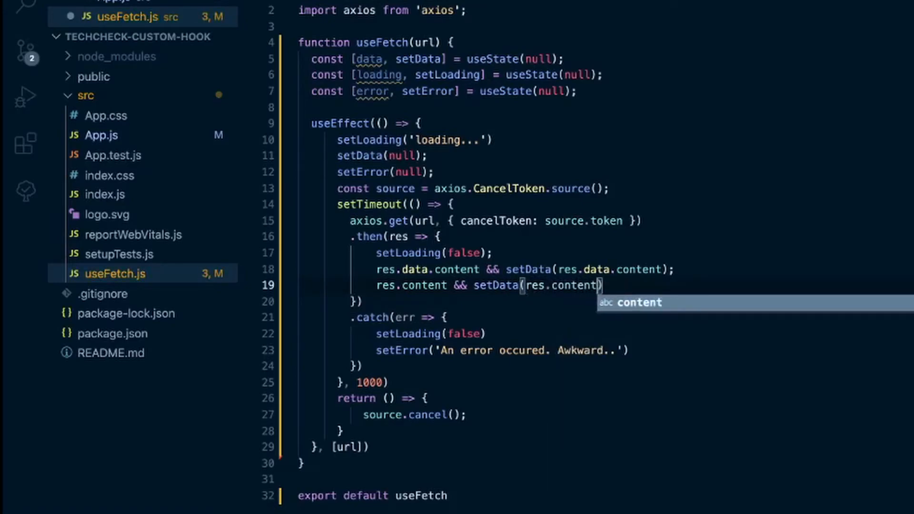
pyautogui.write(';')
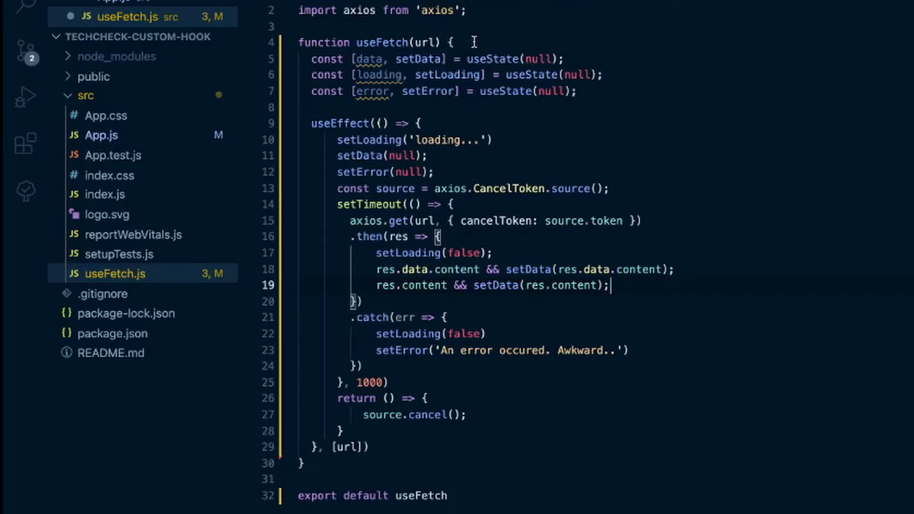
# Type 'return { data, loading, error }' after the useEffect block in useFetch
pyautogui.click(369, 447)
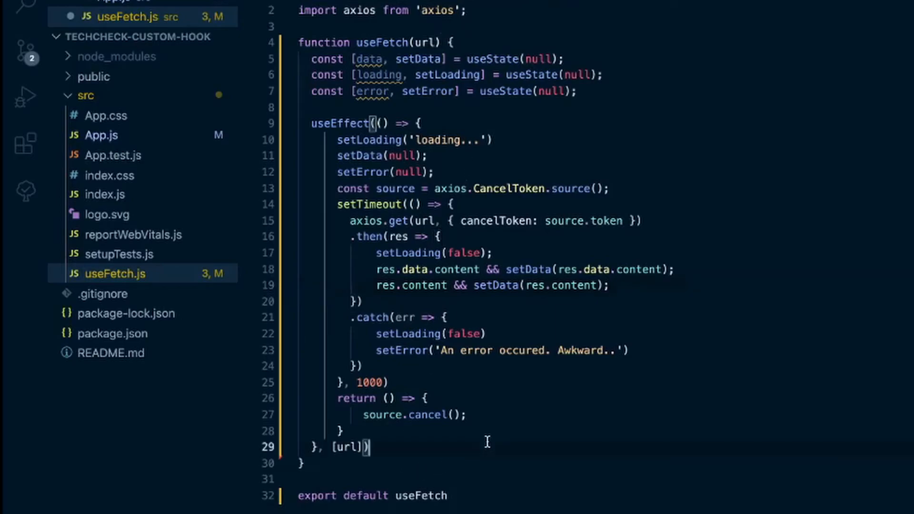
pyautogui.write('return {')
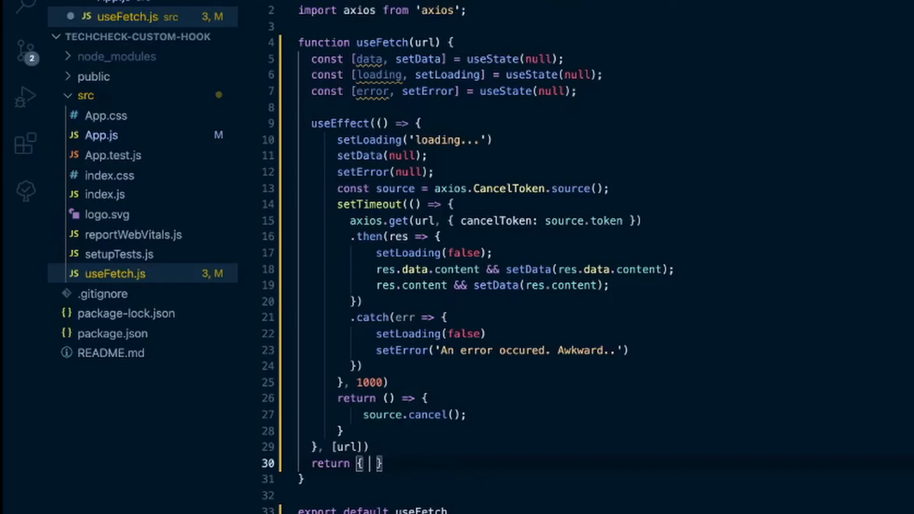
pyautogui.write('data')
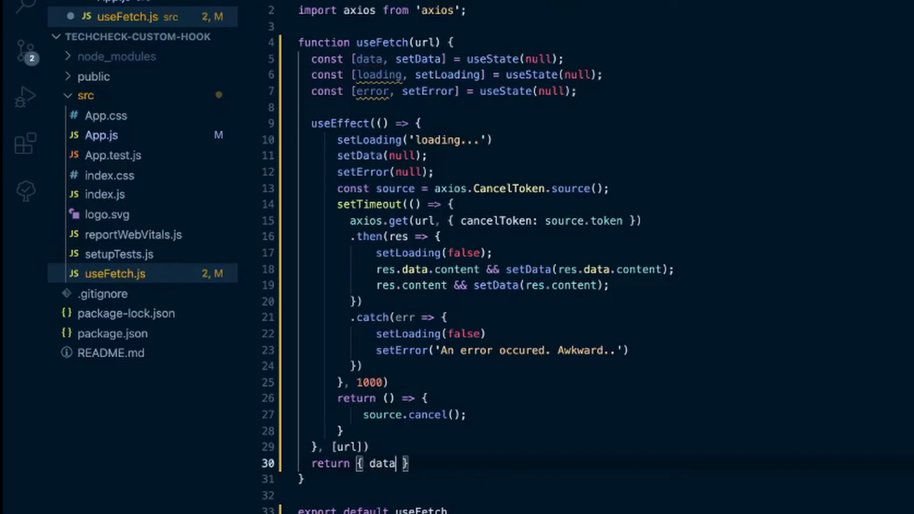
pyautogui.write(', loading,')
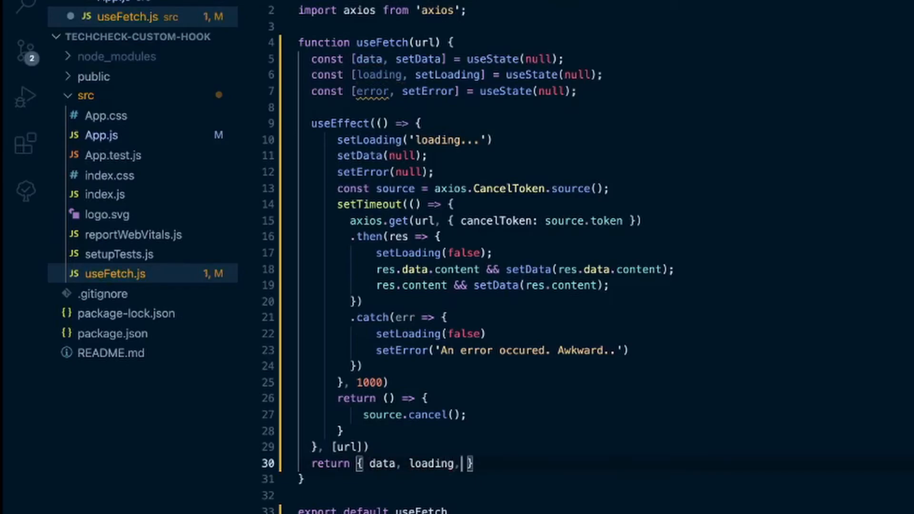
pyautogui.write('error')
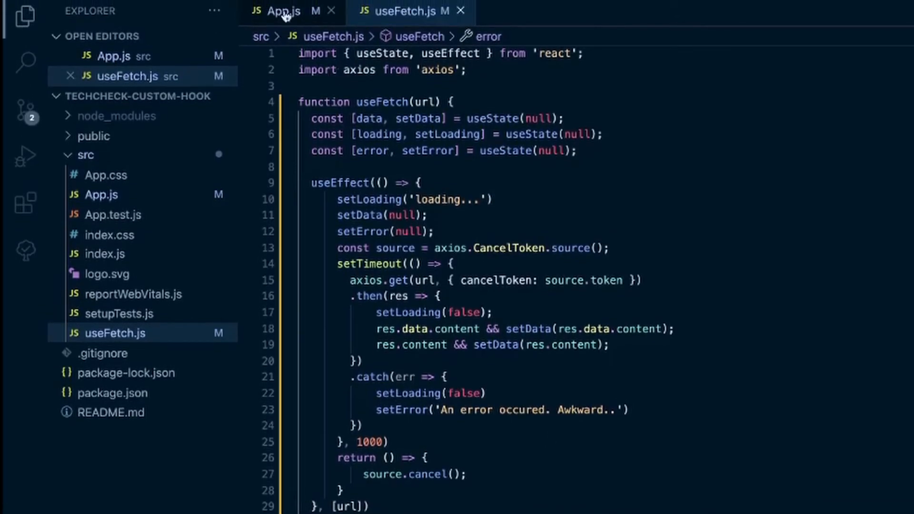
# In App.js, add "import useFetch from './useFetch';" as the first line
pyautogui.click(283, 11)
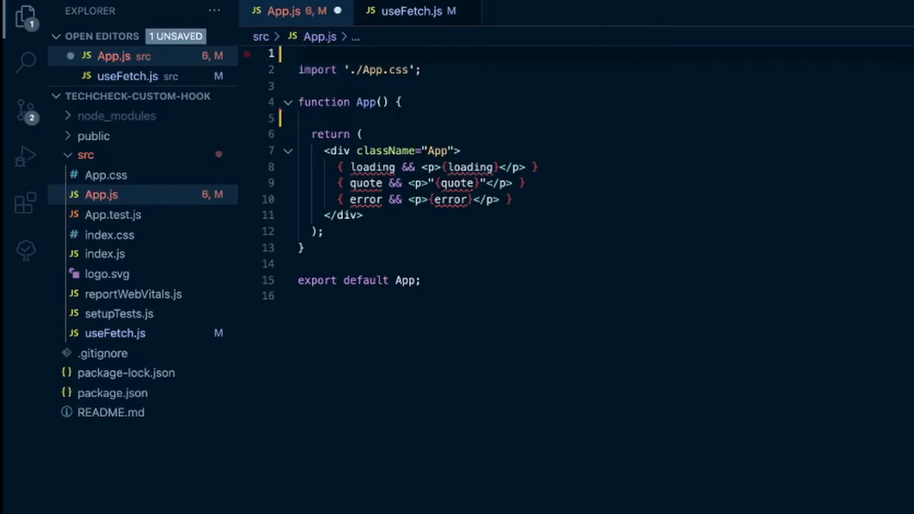
pyautogui.write('import')
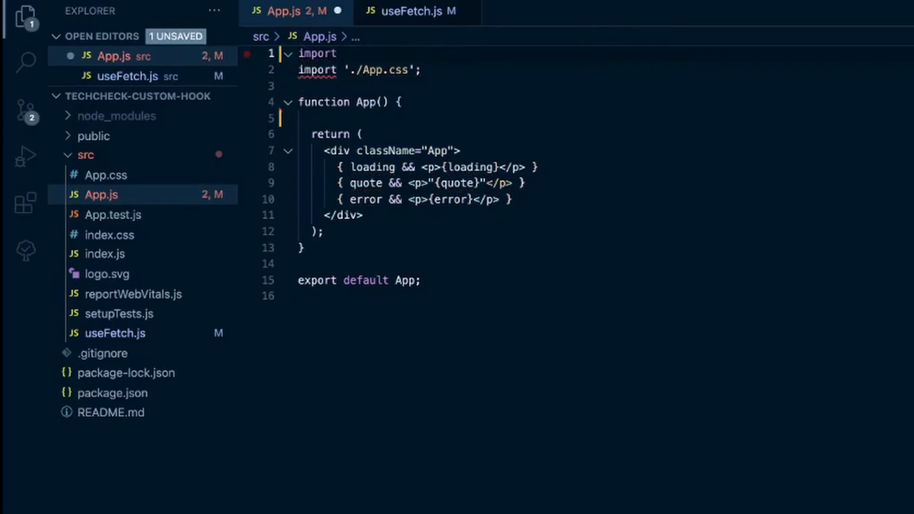
pyautogui.write('useFetch')
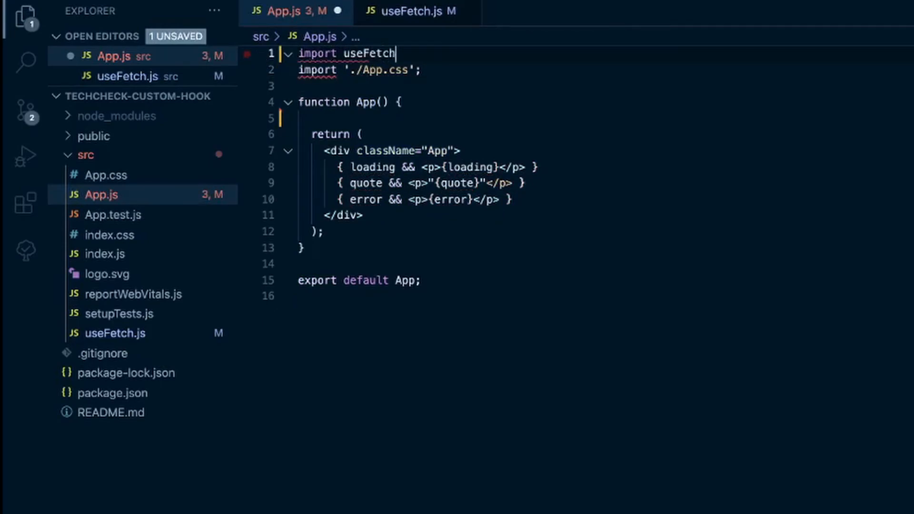
pyautogui.write("from 'u")
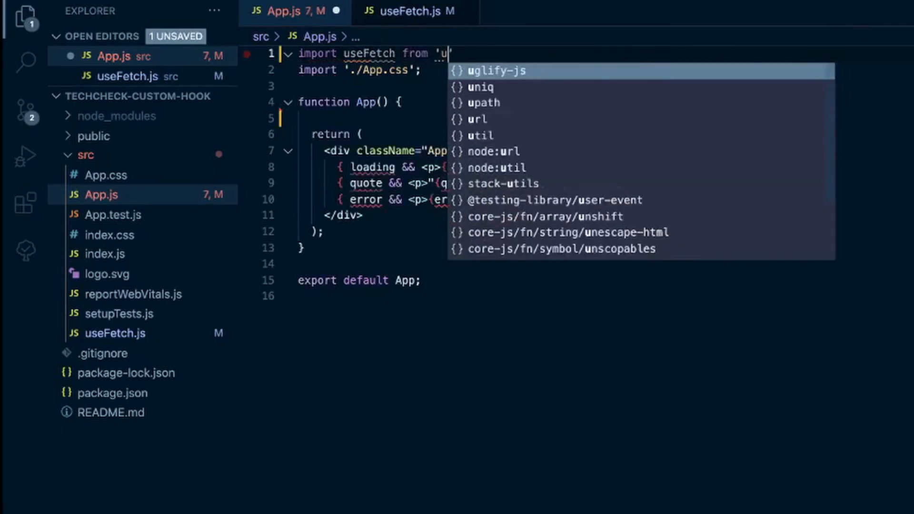
pyautogui.write('./useFetch')
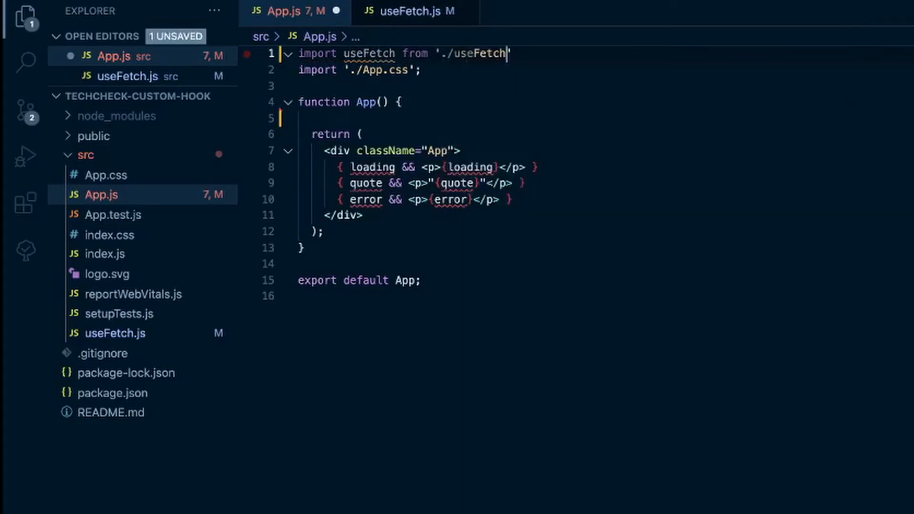
pyautogui.write(';')
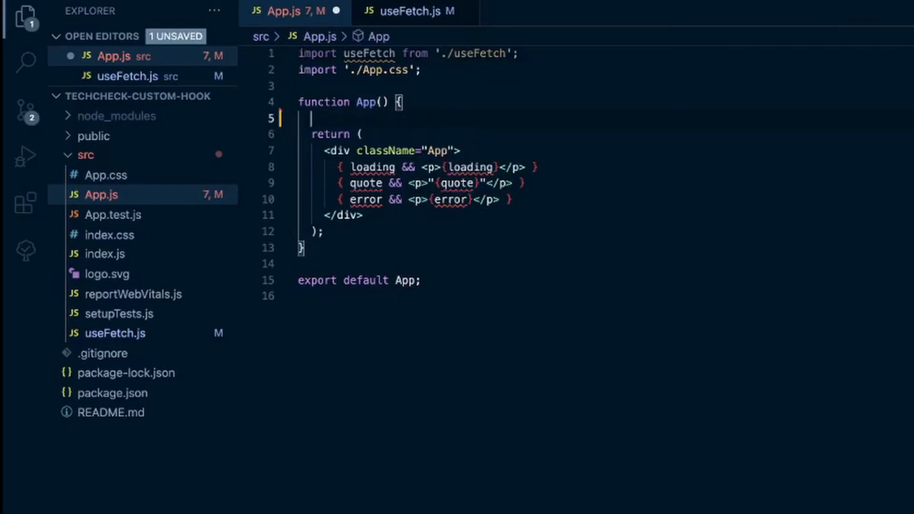
pyautogui.write('const')
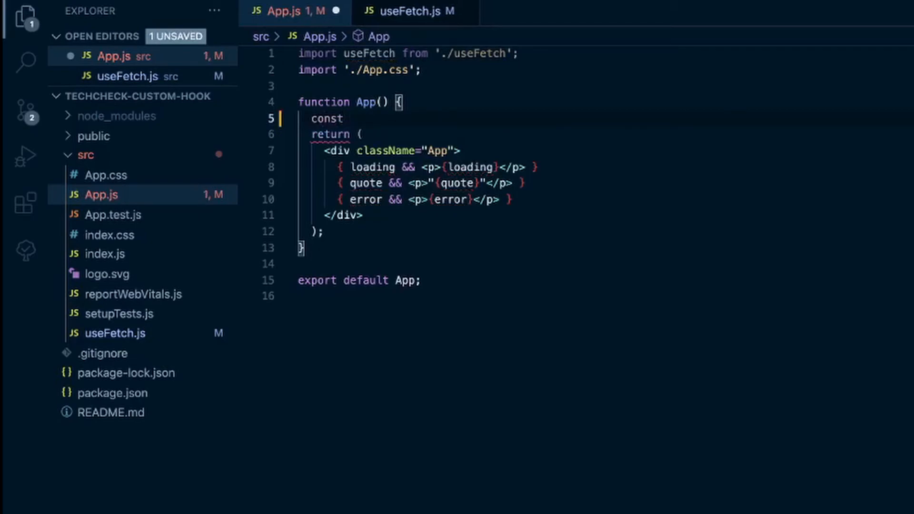
pyautogui.write('{ }')
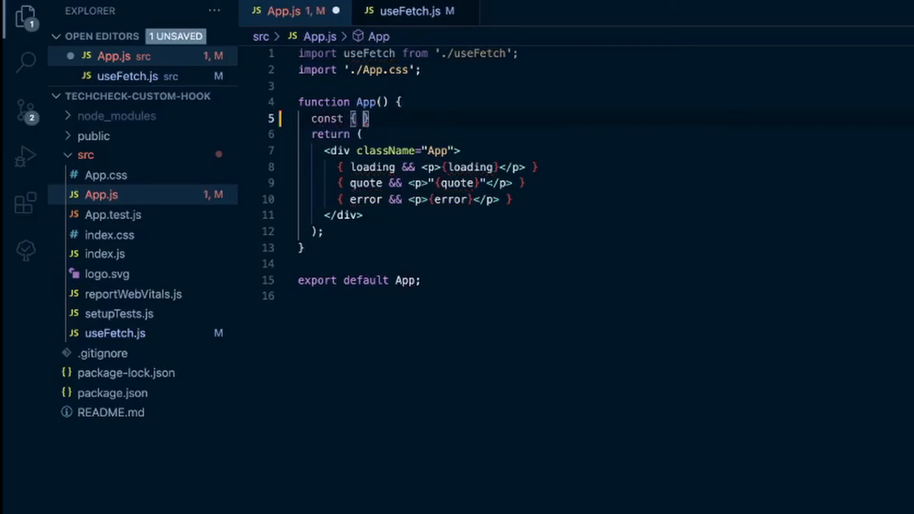
pyautogui.write('dat')
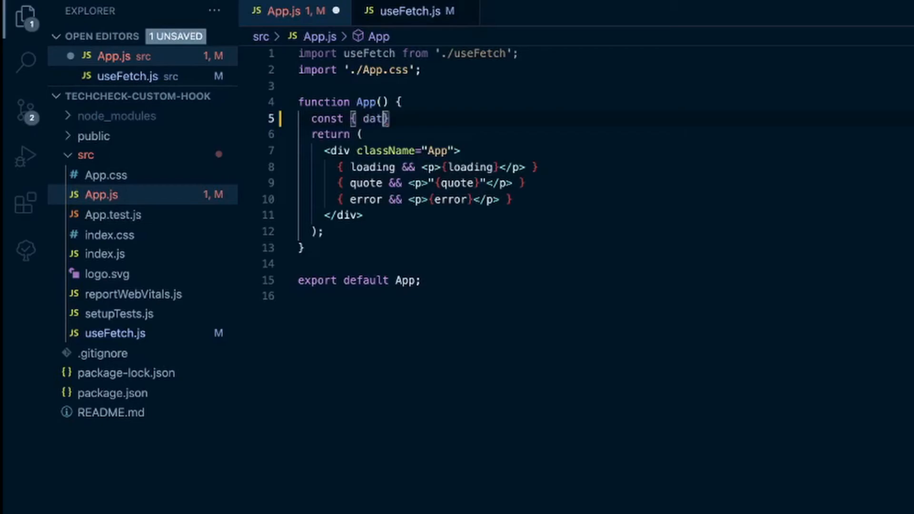
pyautogui.write('a, loading')
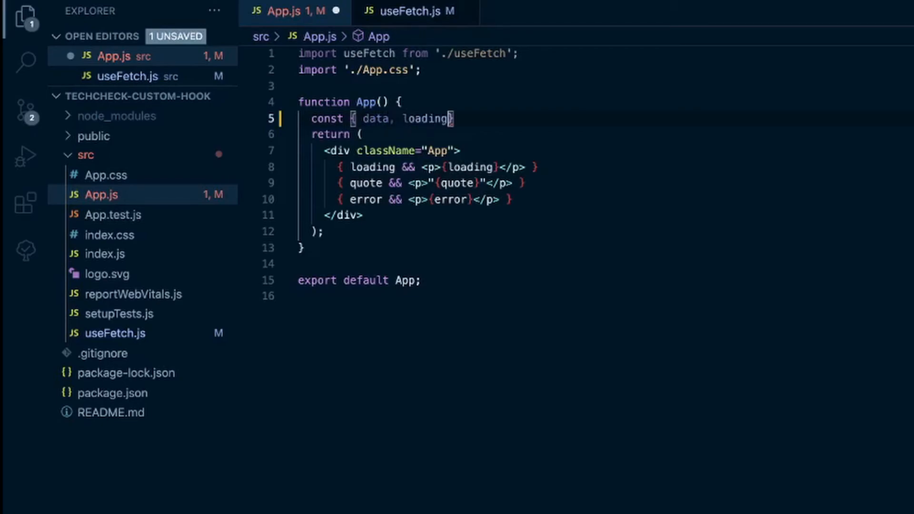
pyautogui.write(', error')
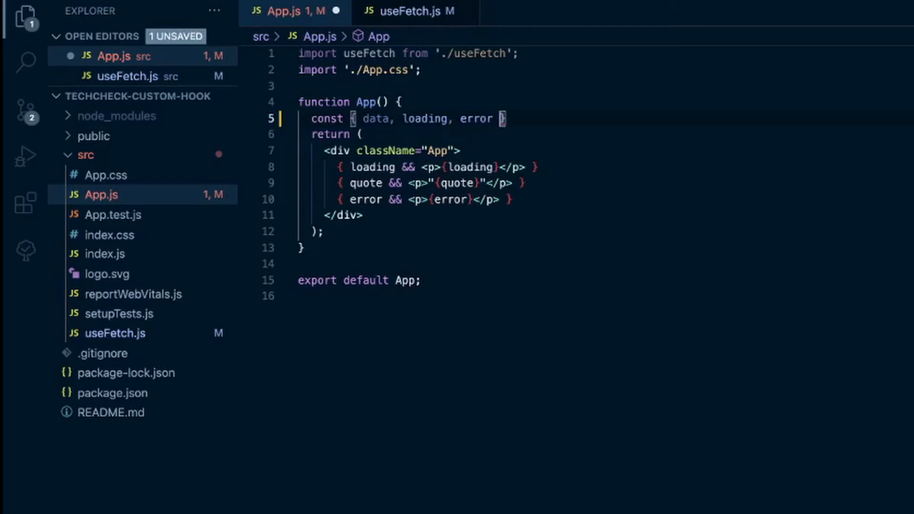
pyautogui.write('=')
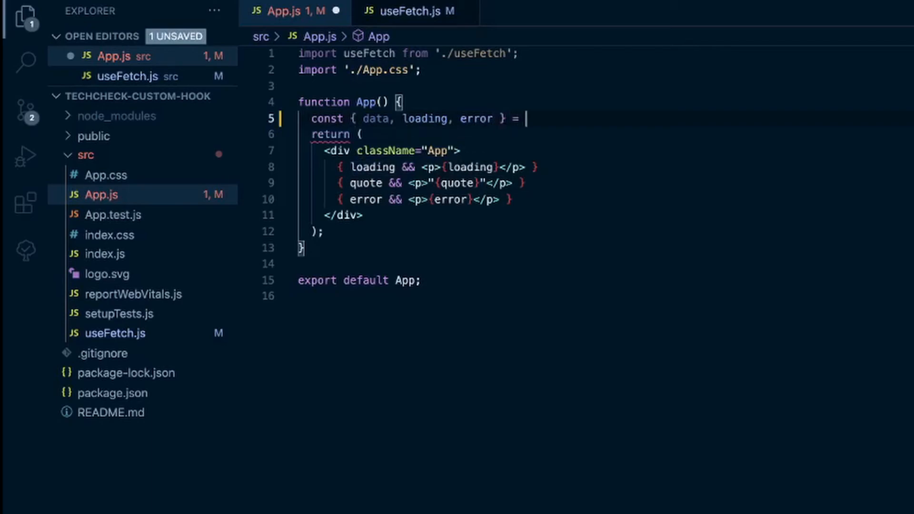
pyautogui.write('useFe')
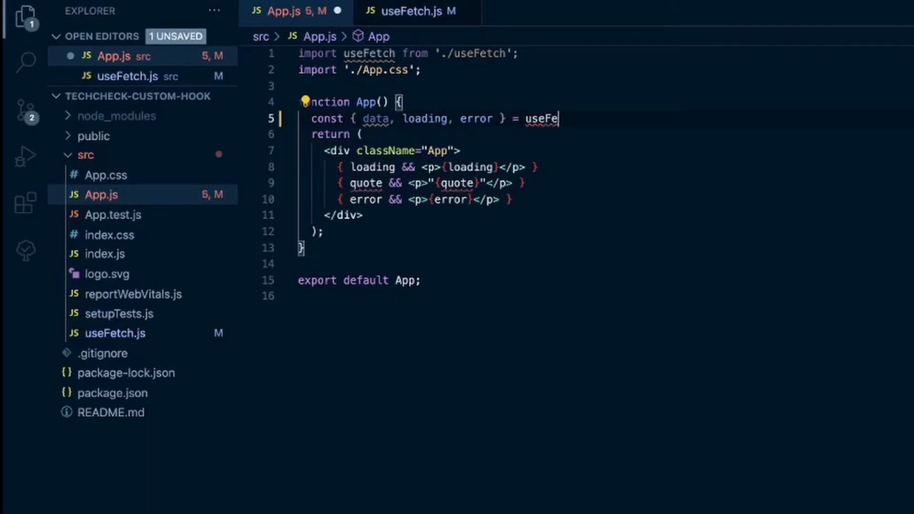
pyautogui.write('tch()')
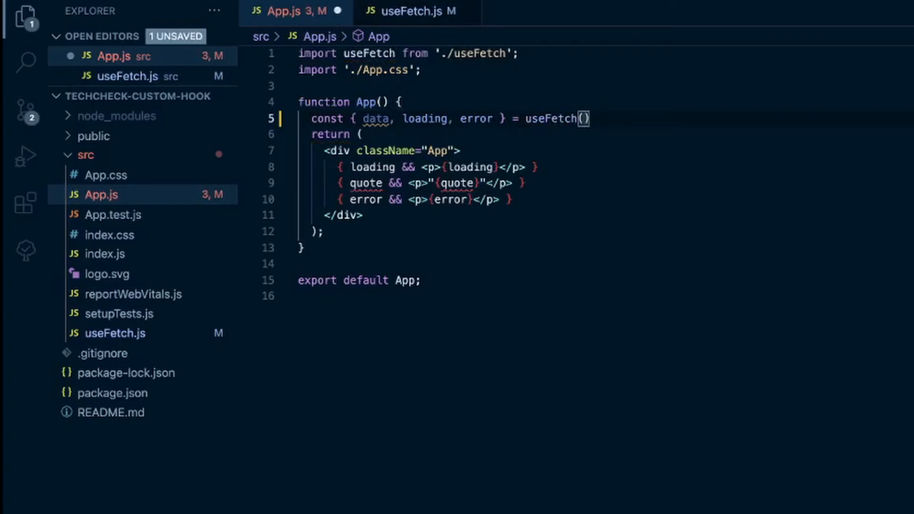
pyautogui.write("'https://api.quotable.io/random'")
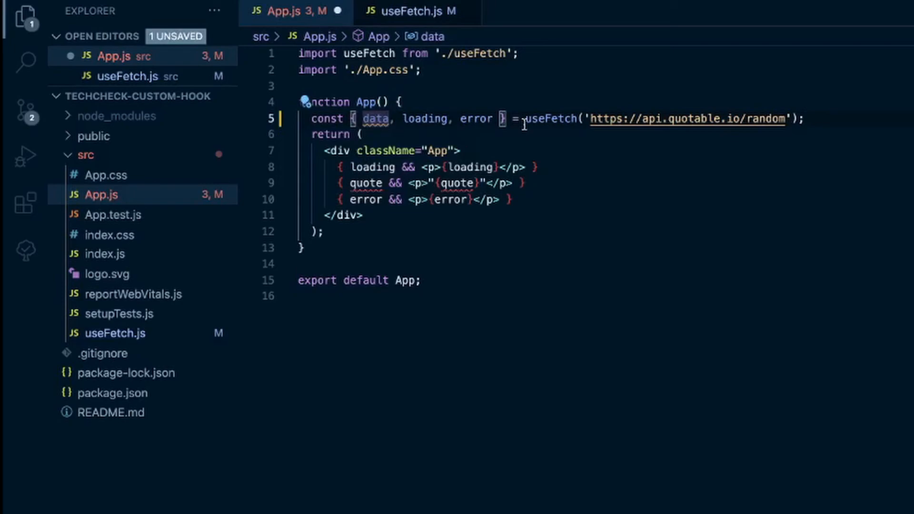
pyautogui.write(': quote')
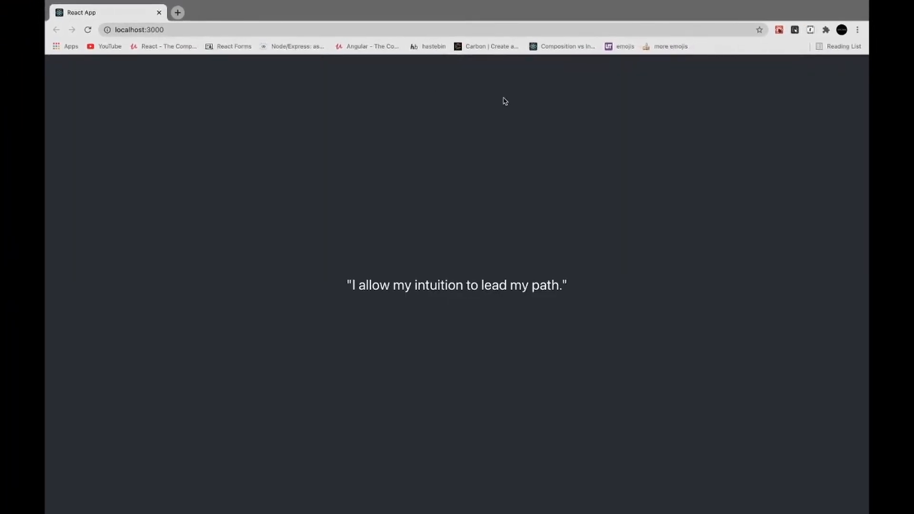
pyautogui.moveTo(548, 171)
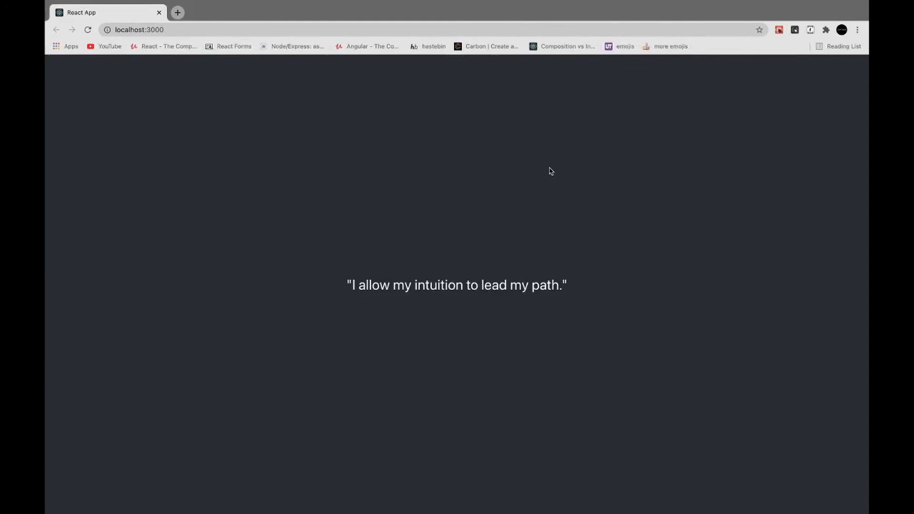
pyautogui.moveTo(600, 291)
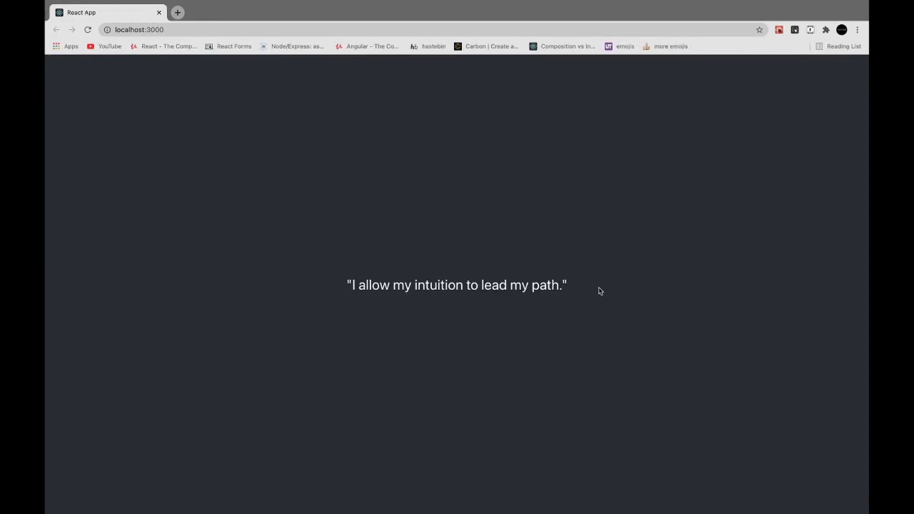